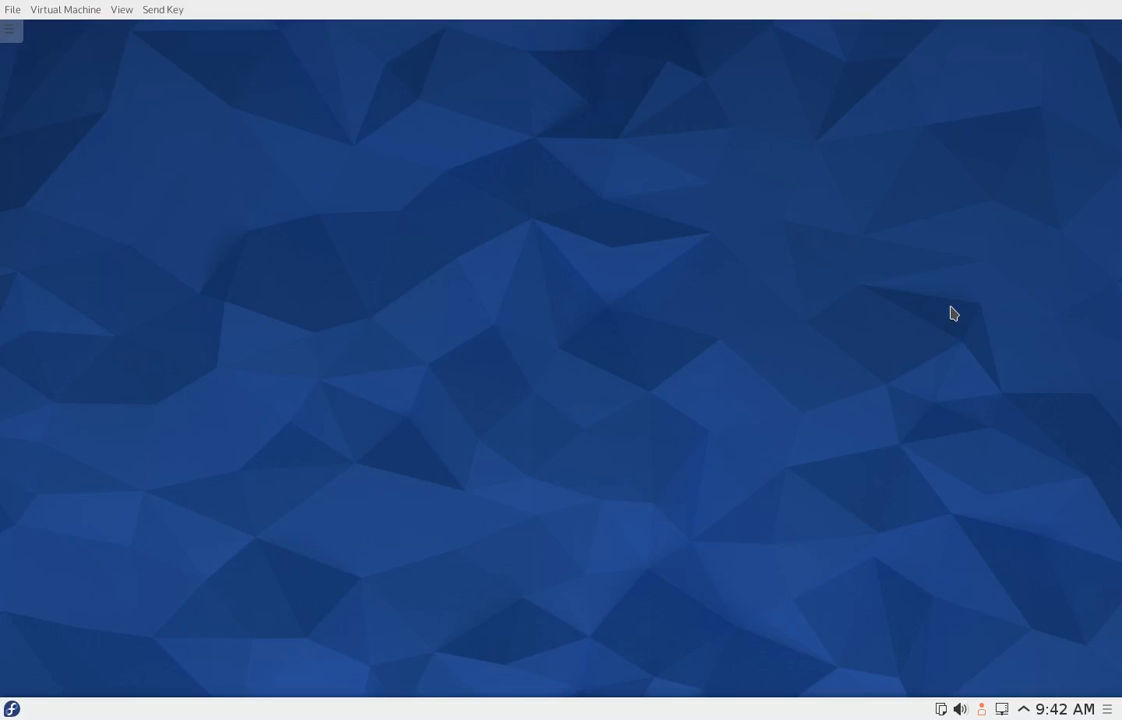
{"action": "mouse_move", "coordinate": [486, 452]}
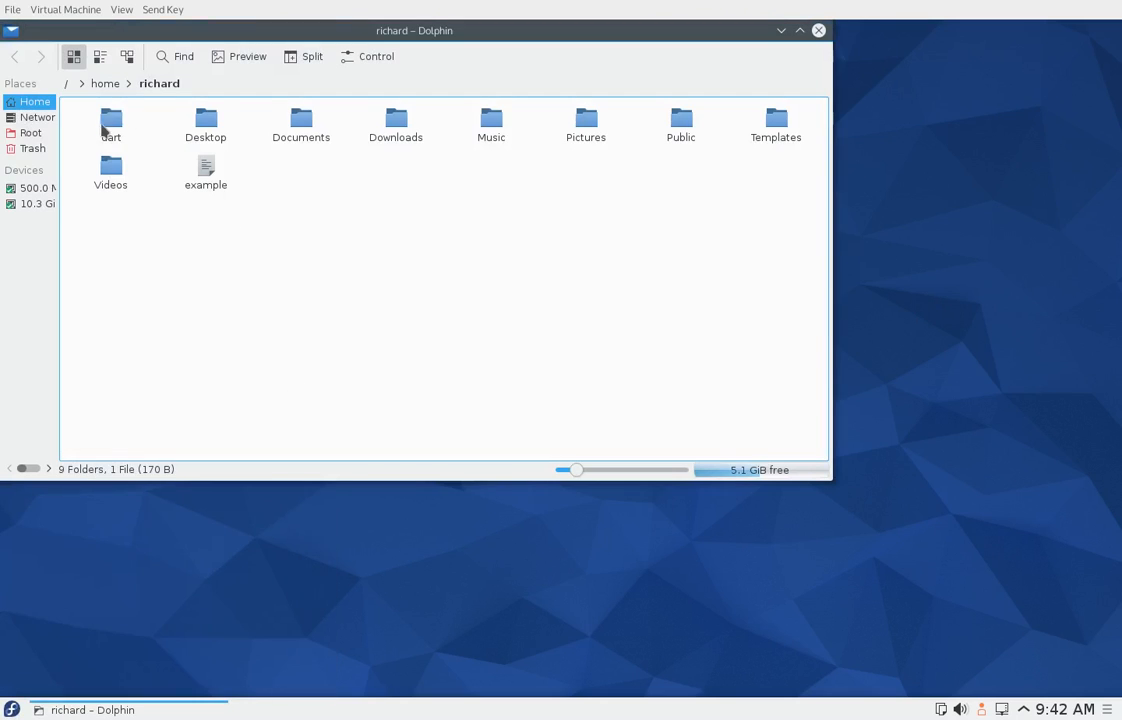
Step: Navigate into the dart folder and on into its empty applications folder
{"action": "double_click", "coordinate": [110, 118]}
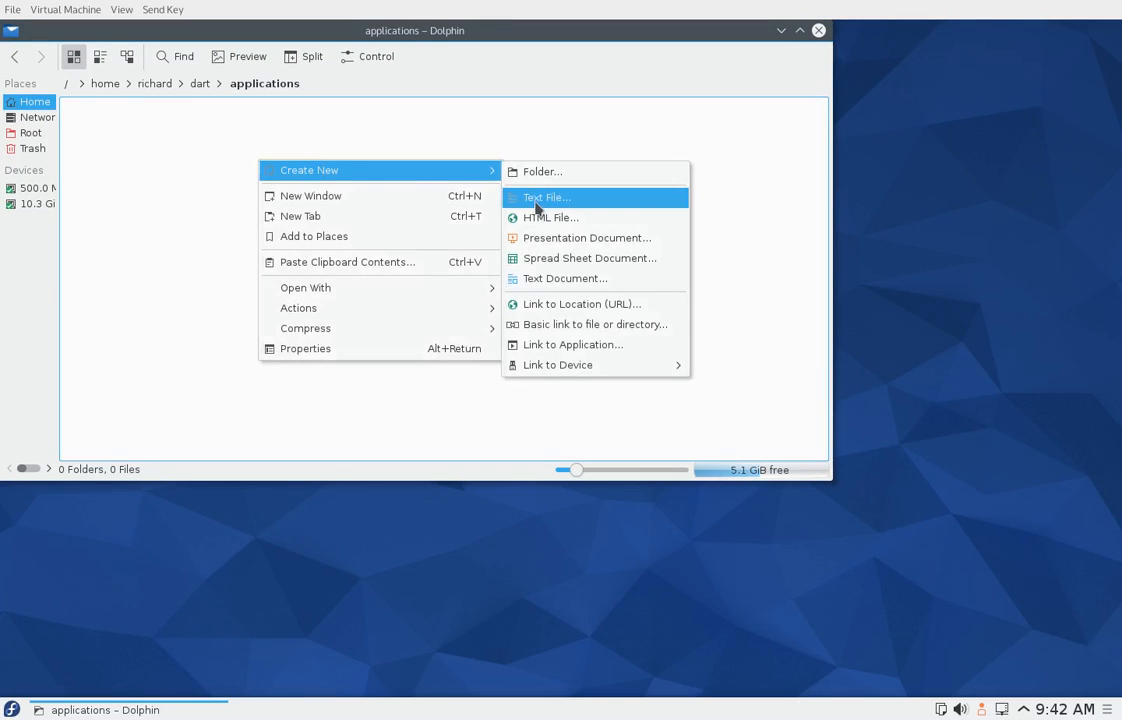
{"action": "mouse_move", "coordinate": [558, 216]}
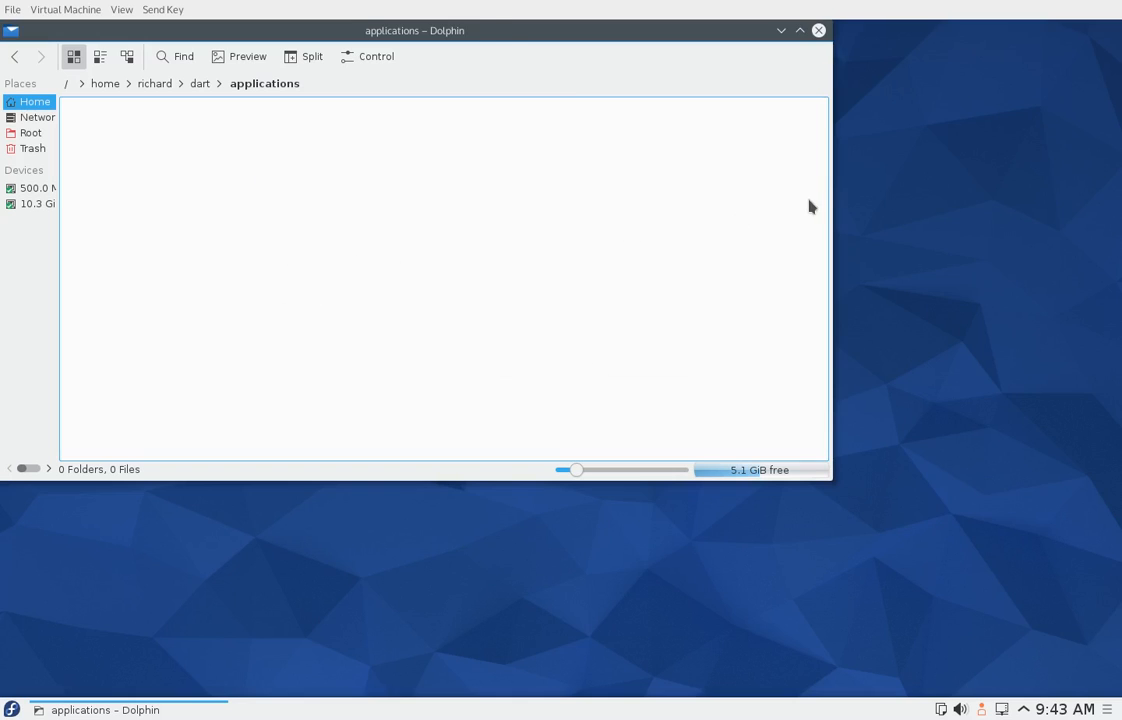
{"action": "mouse_move", "coordinate": [712, 168]}
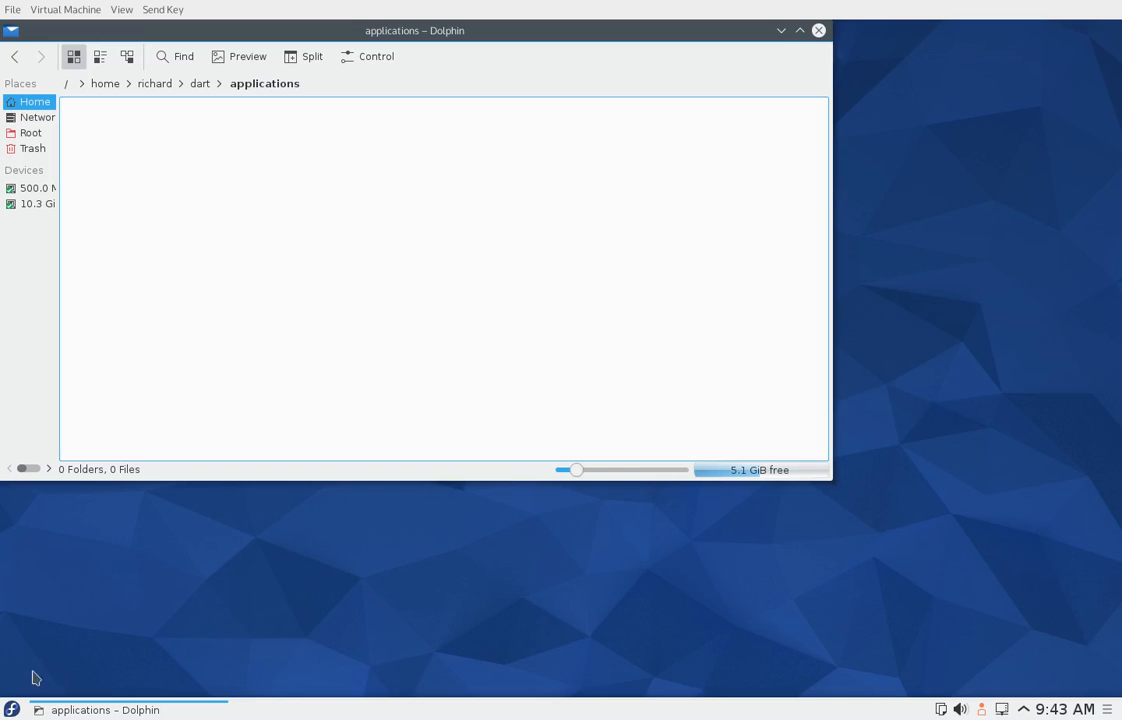
Step: Start a terminal and enter 'pub global activate stagehand' to install Stagehand
{"action": "left_click", "coordinate": [12, 708]}
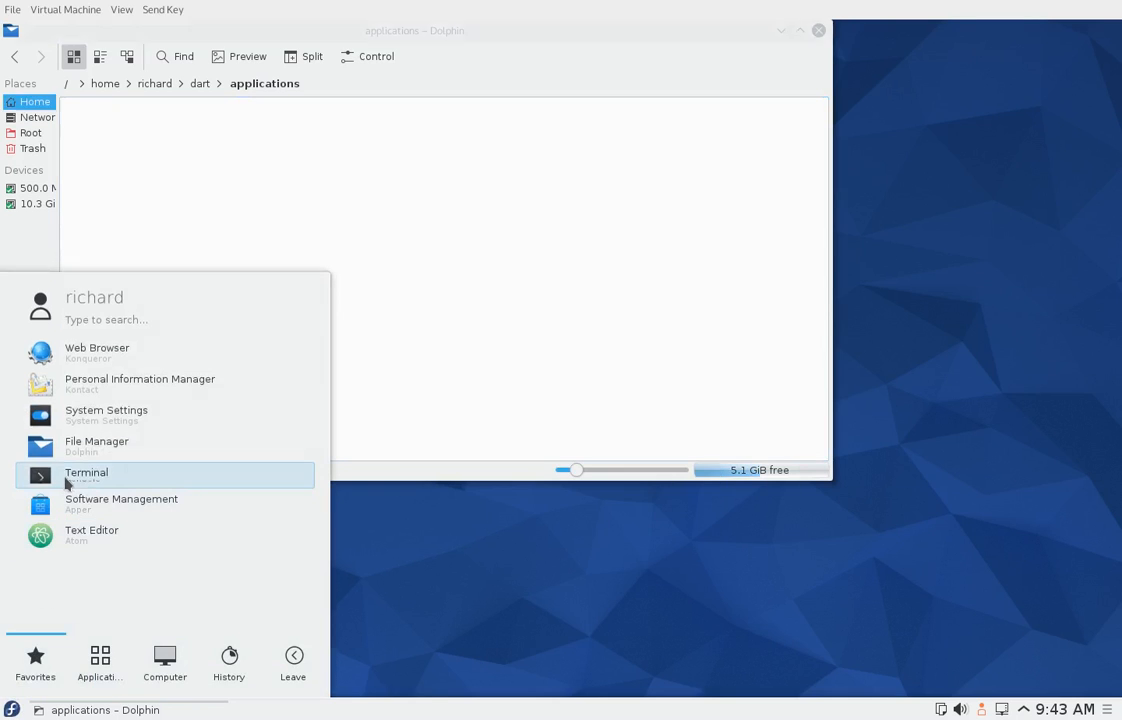
{"action": "left_click", "coordinate": [86, 472]}
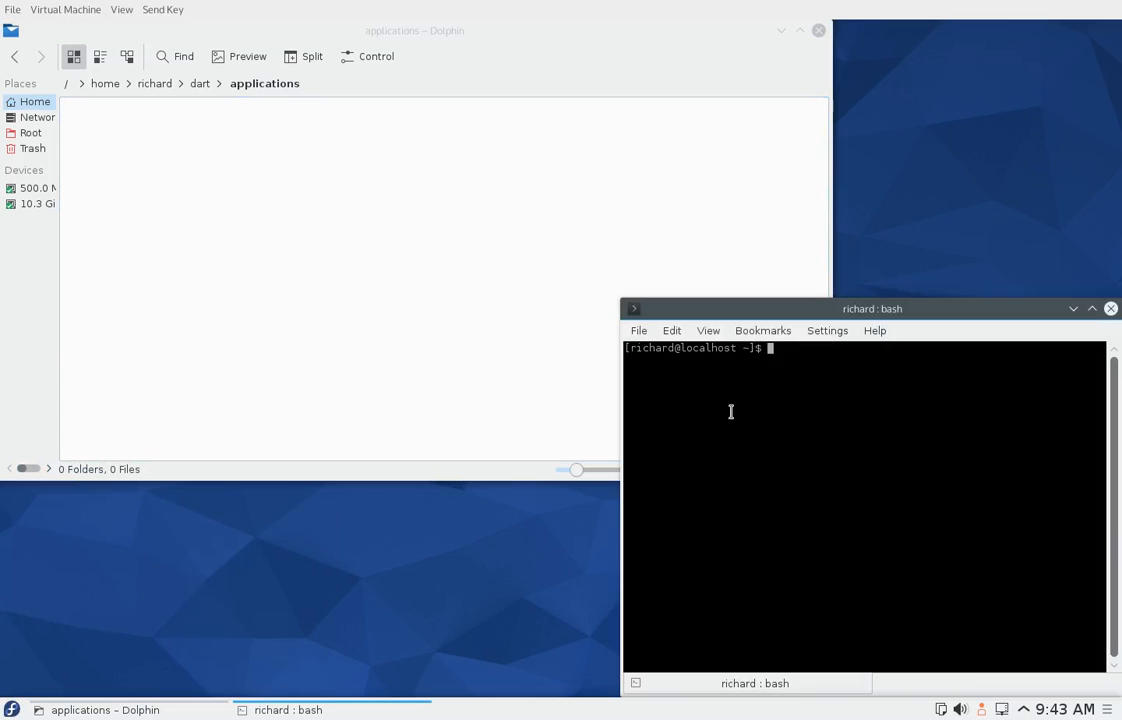
{"action": "type", "text": "pub global"}
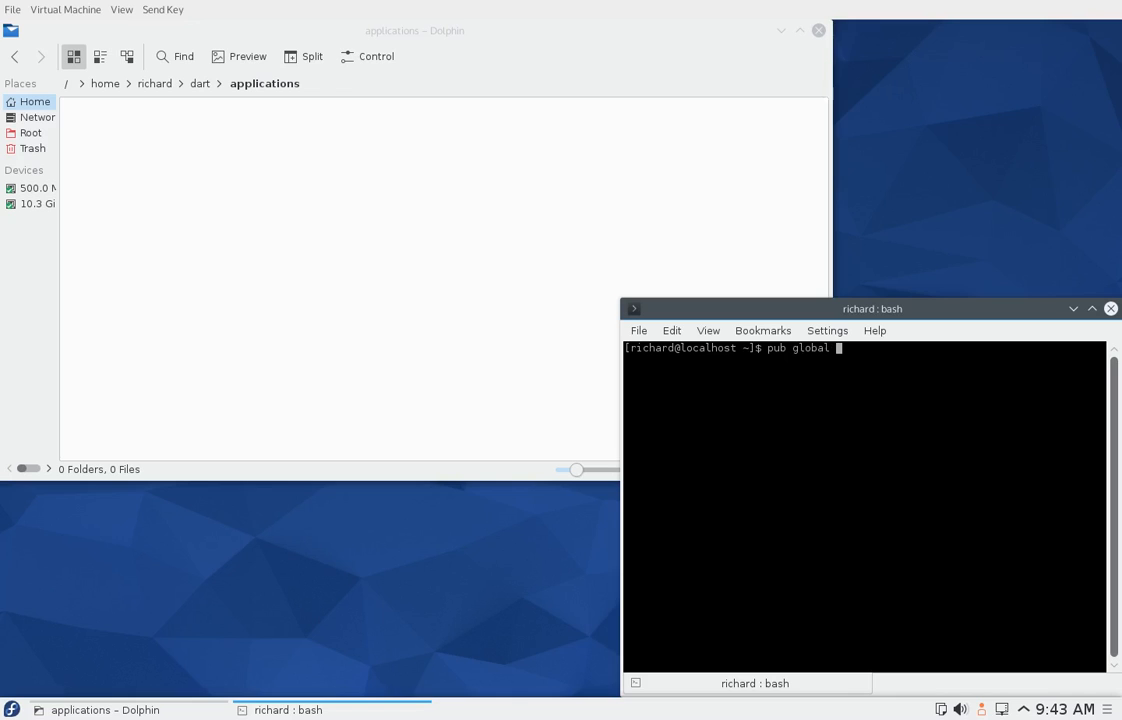
{"action": "type", "text": "activ"}
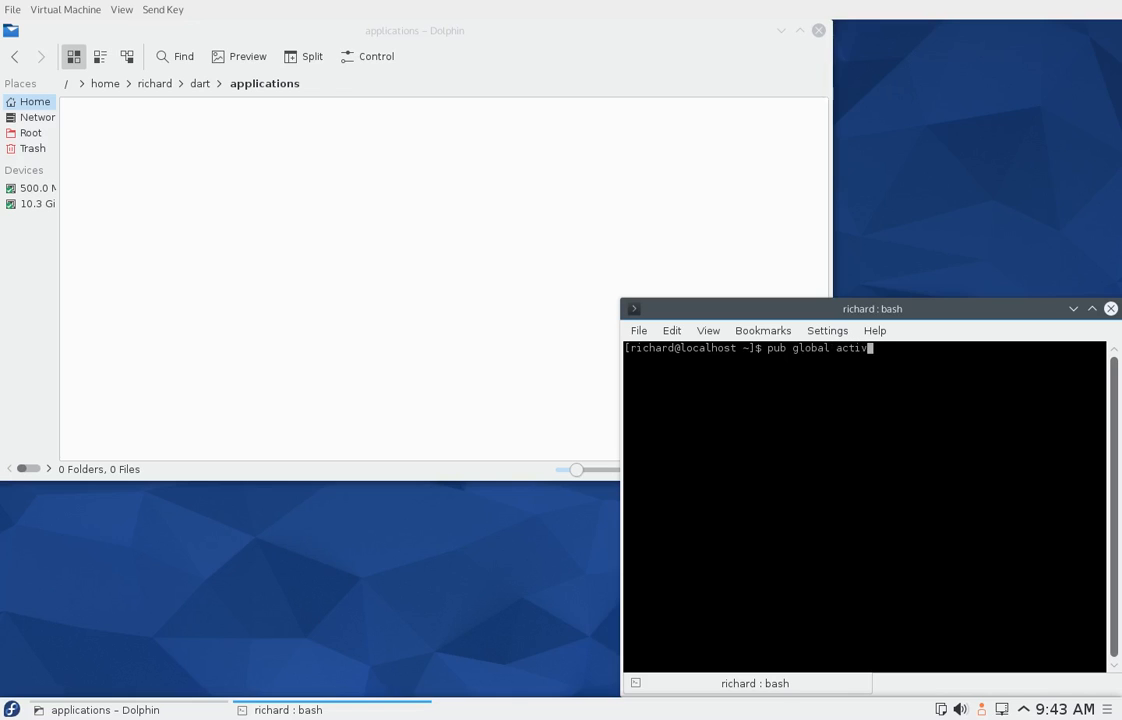
{"action": "key", "text": "BackSpace"}
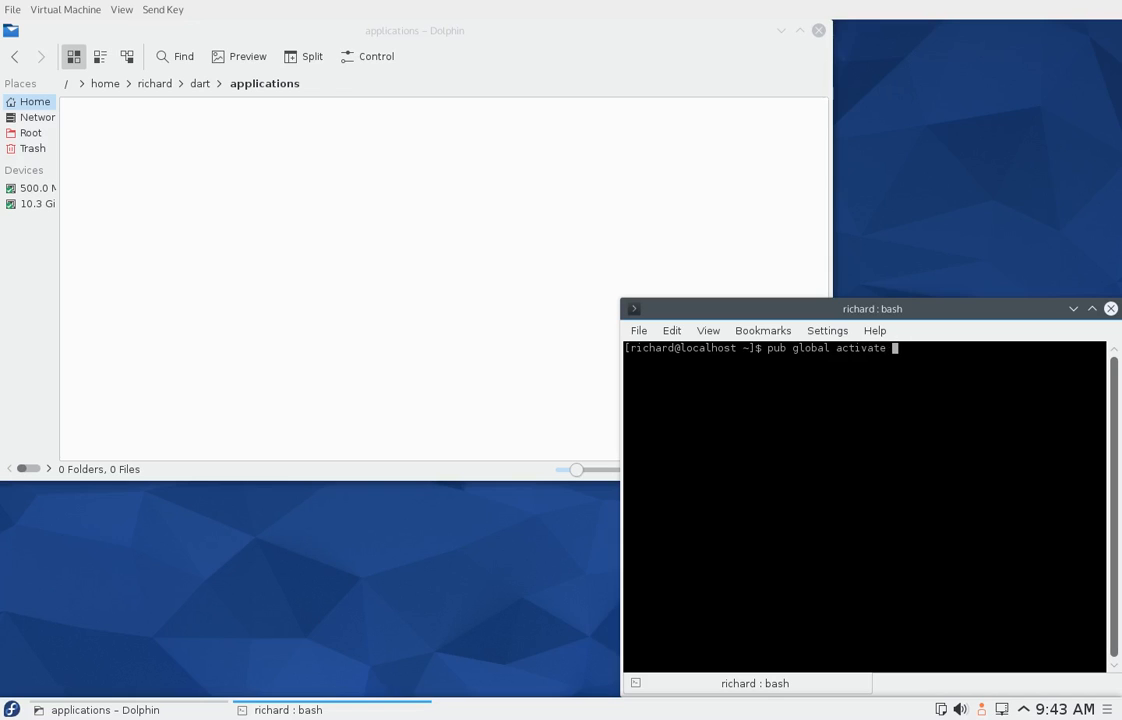
{"action": "type", "text": "stag"}
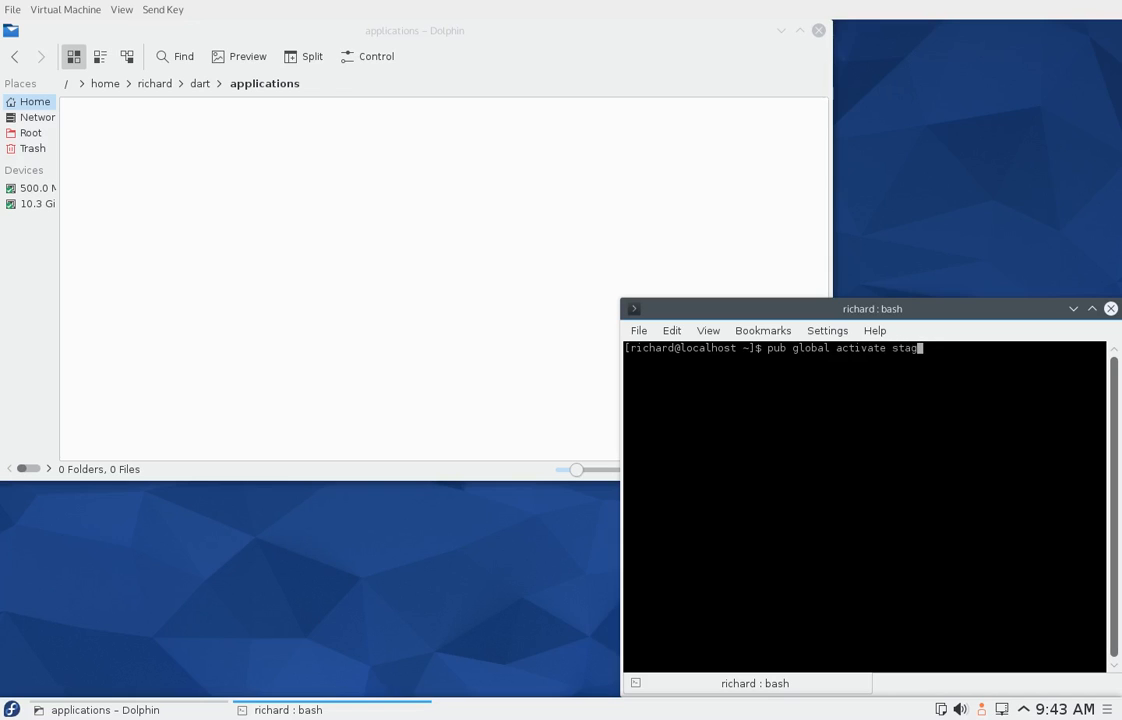
{"action": "type", "text": "ehand"}
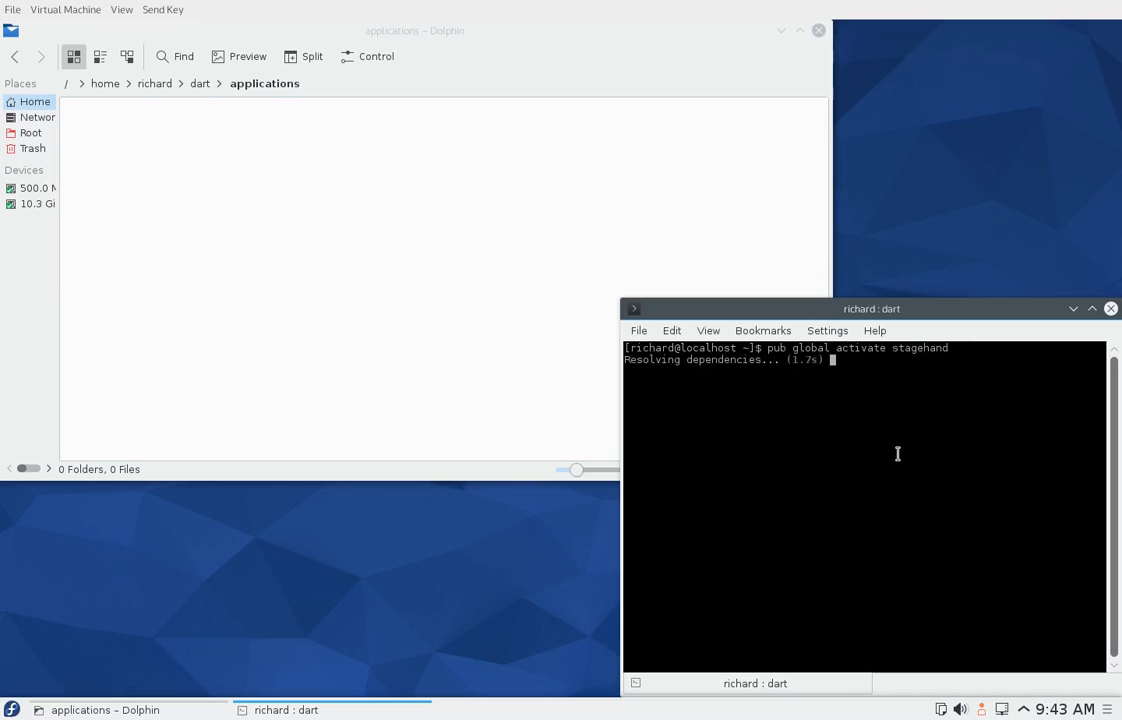
Step: Return to Dolphin and go into the richard home folder
{"action": "left_click", "coordinate": [32, 132]}
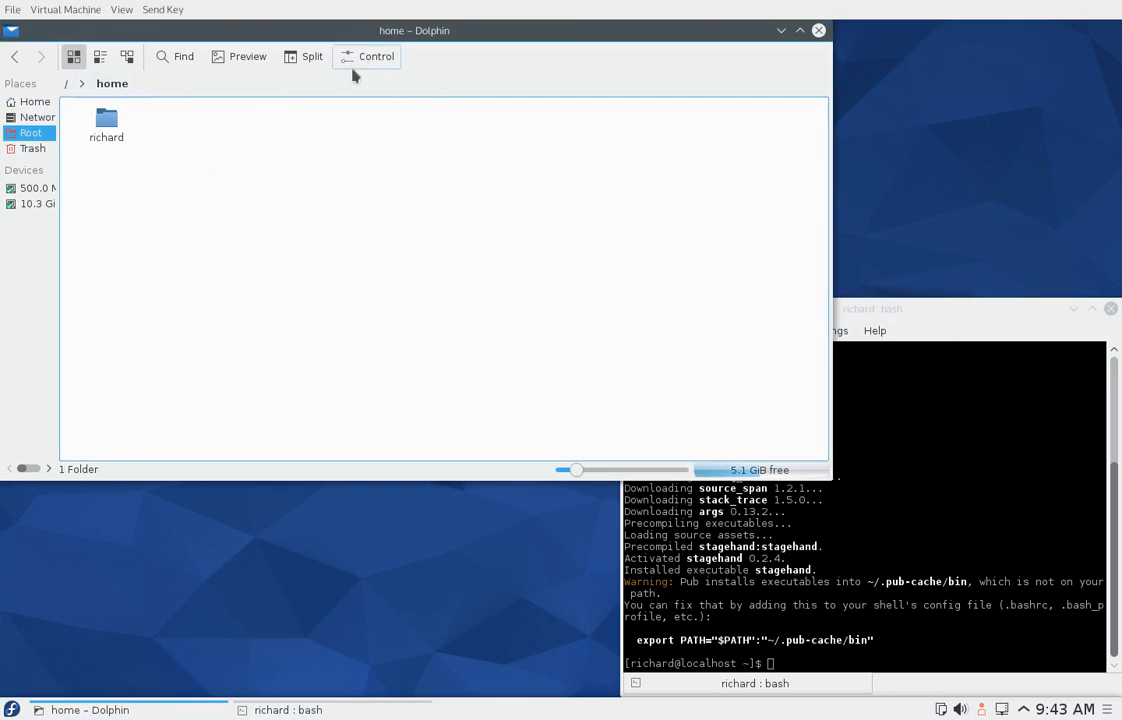
{"action": "double_click", "coordinate": [106, 120]}
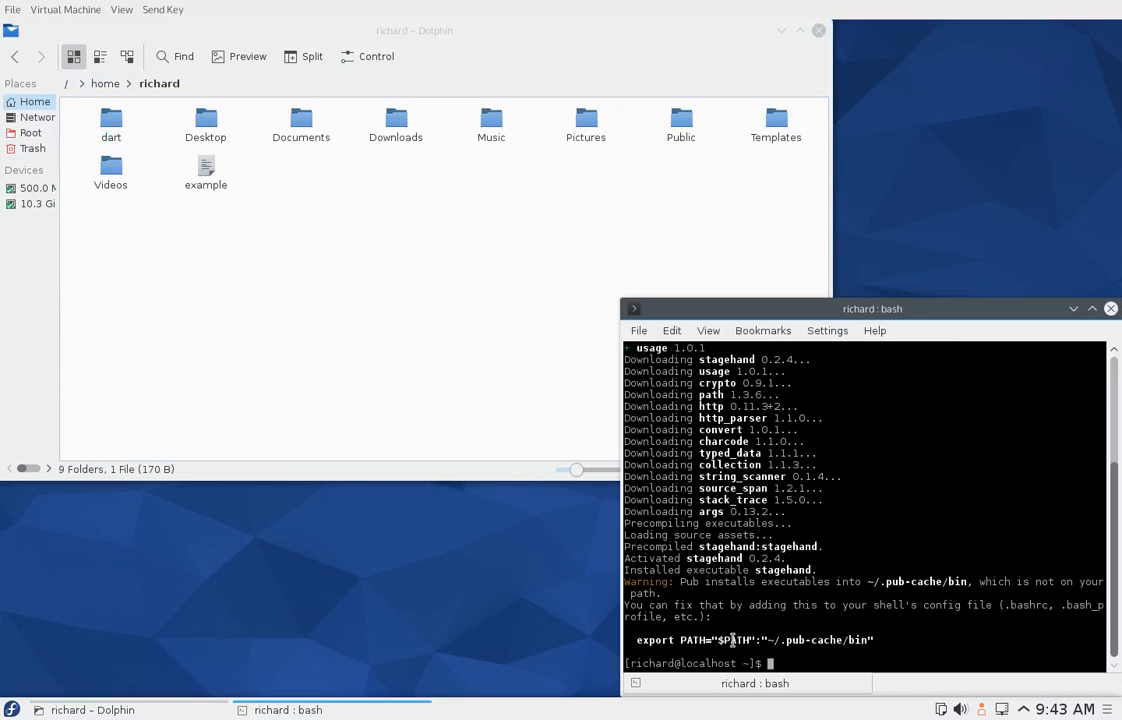
{"action": "mouse_move", "coordinate": [888, 582]}
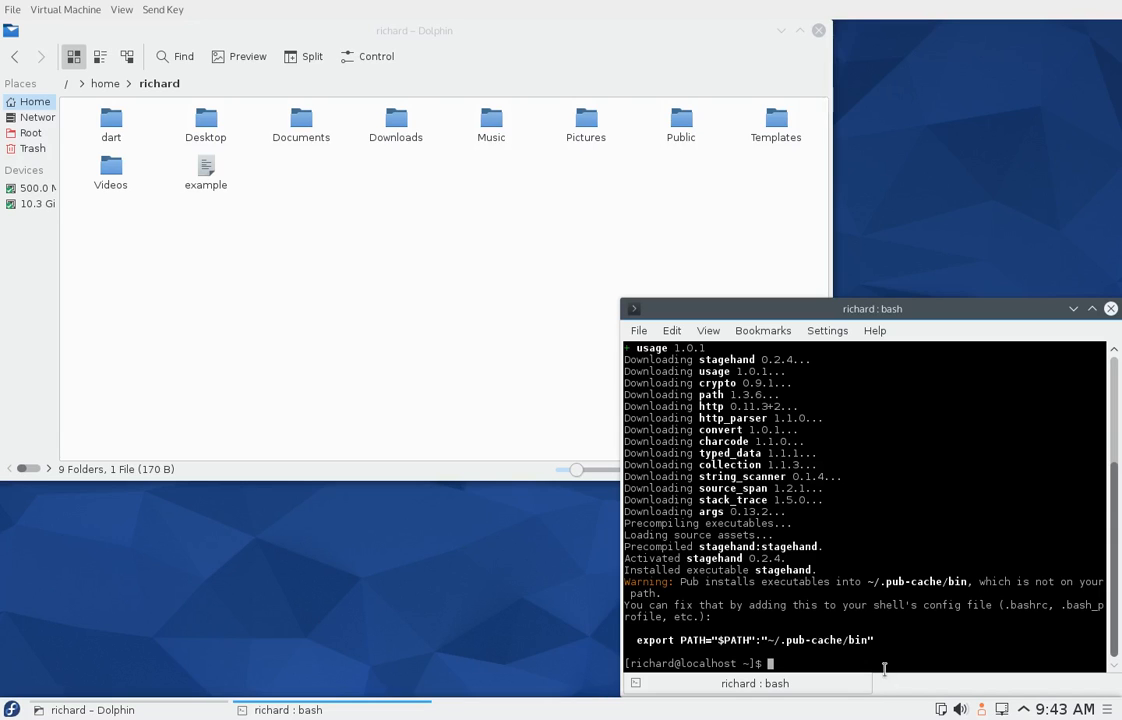
{"action": "mouse_move", "coordinate": [388, 72]}
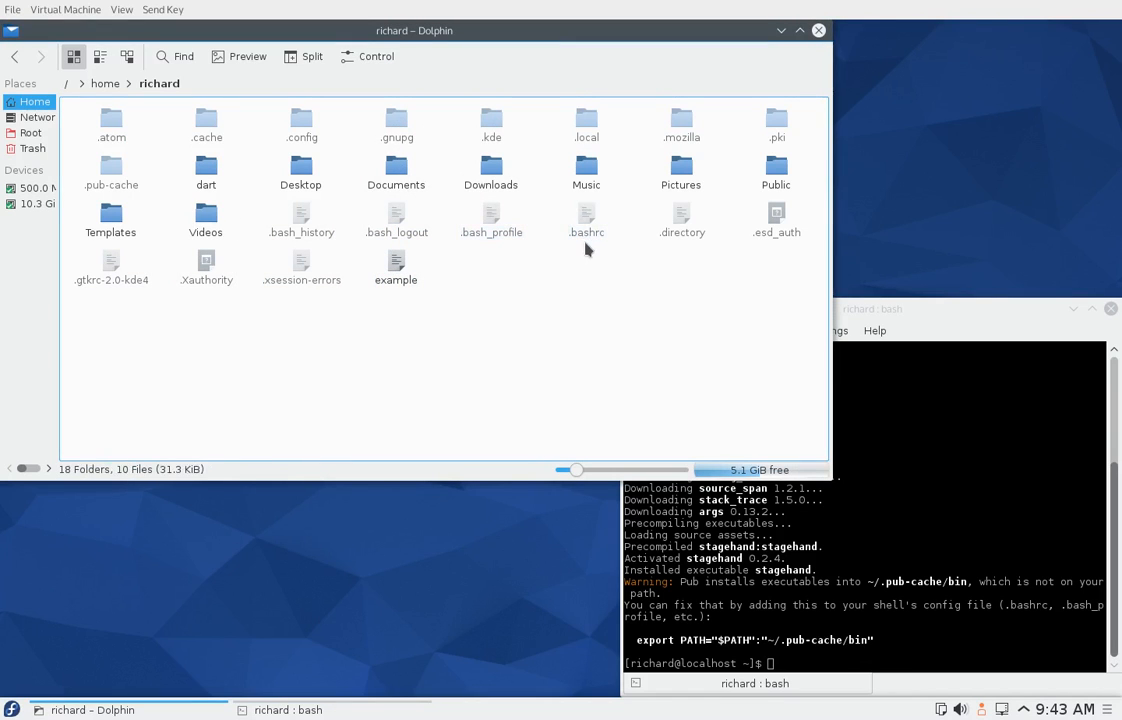
Step: View .bashrc in KWrite and check its export PATH line for the dart-sdk bin folder
{"action": "double_click", "coordinate": [586, 216]}
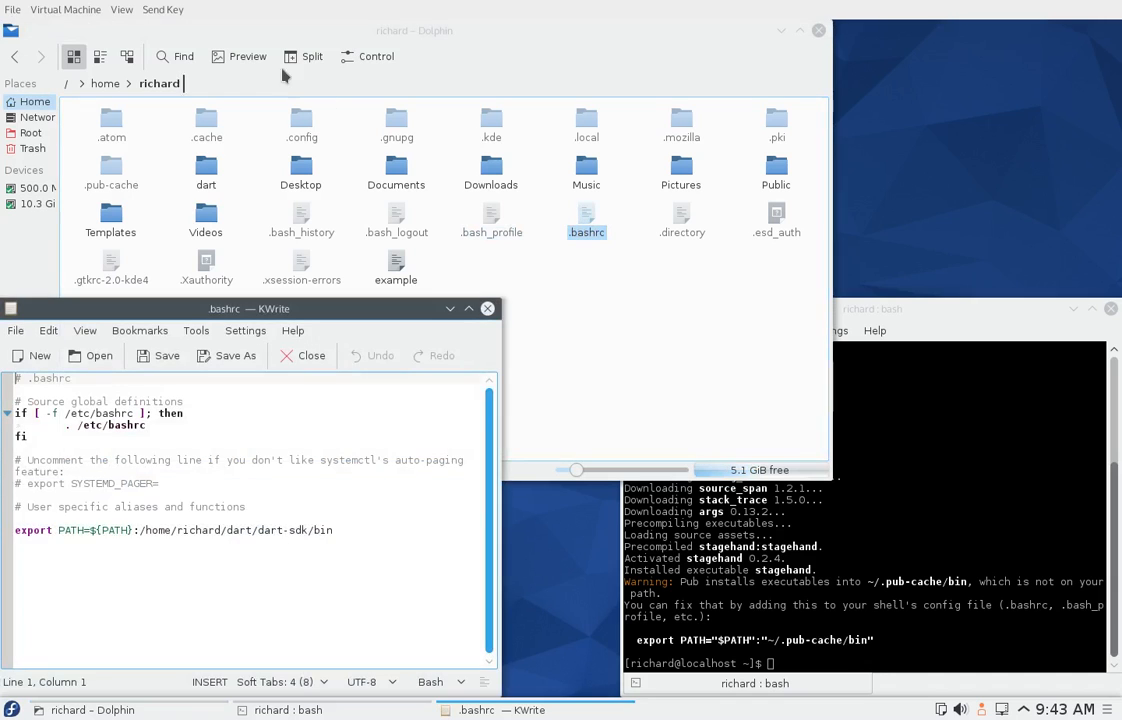
{"action": "left_click", "coordinate": [376, 56]}
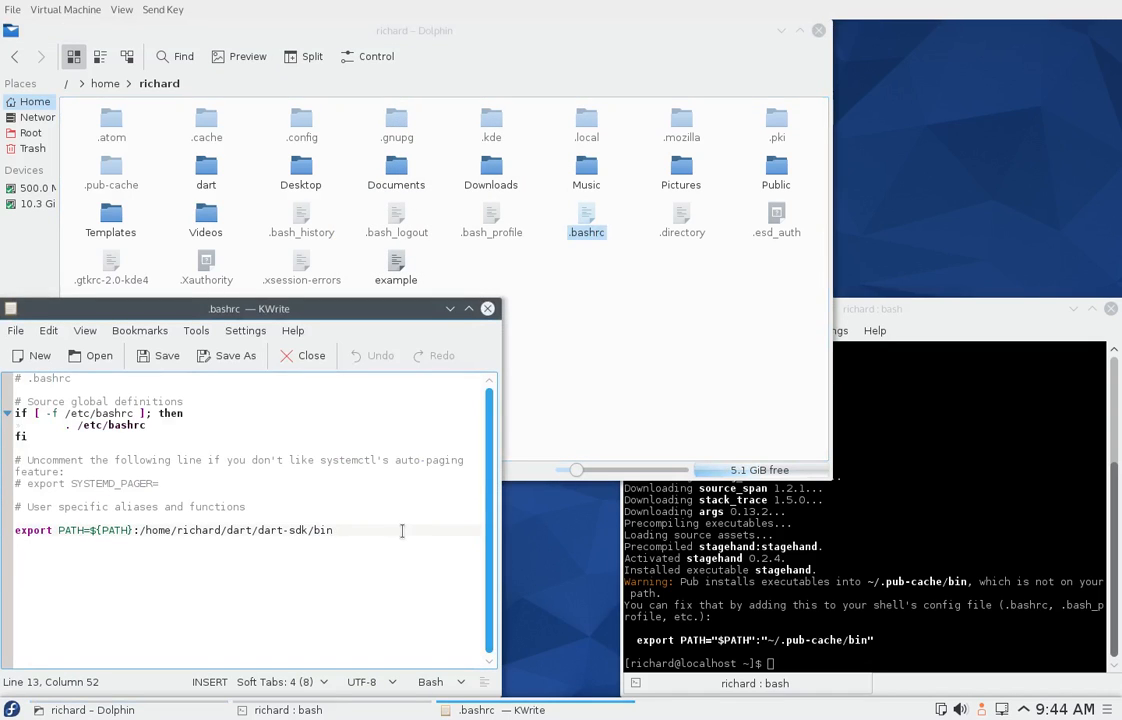
{"action": "mouse_move", "coordinate": [624, 382]}
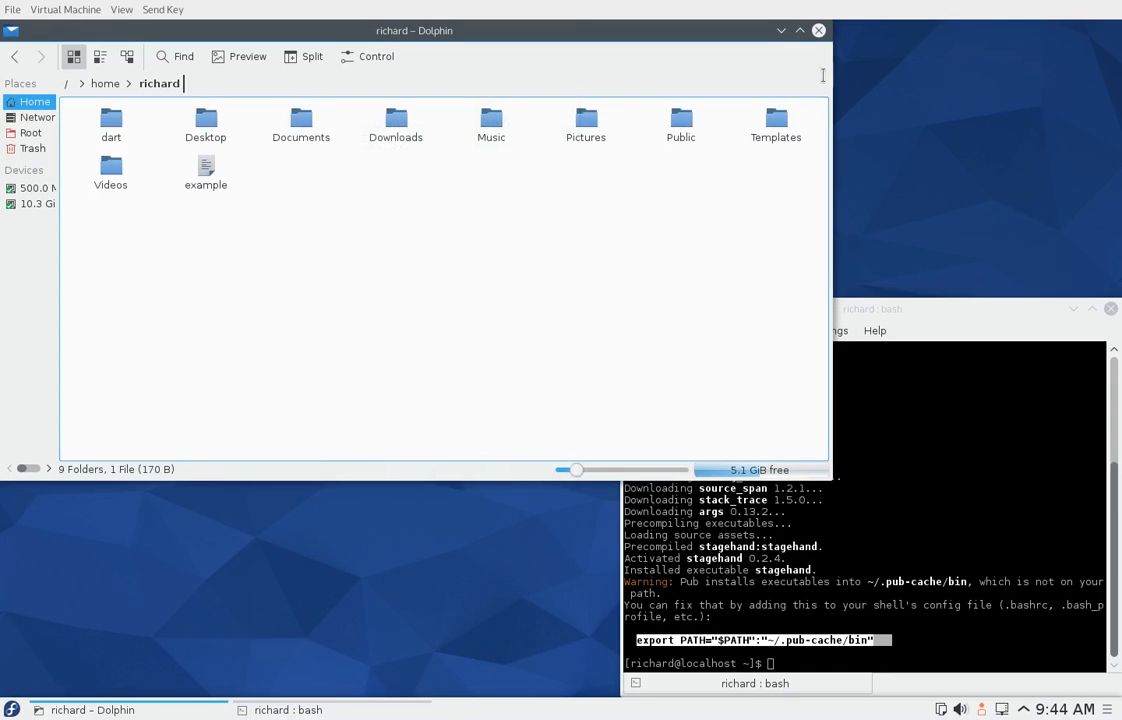
Step: Restart the computer from the launcher's Leave options
{"action": "left_click", "coordinate": [818, 30]}
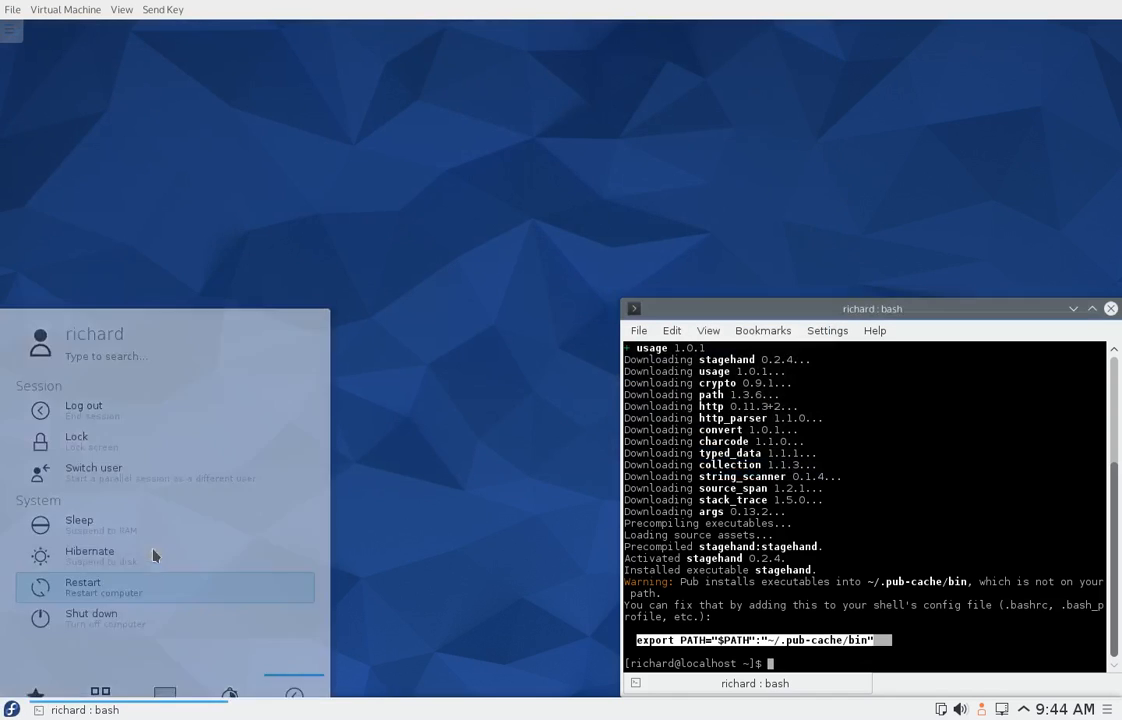
{"action": "left_click", "coordinate": [82, 584]}
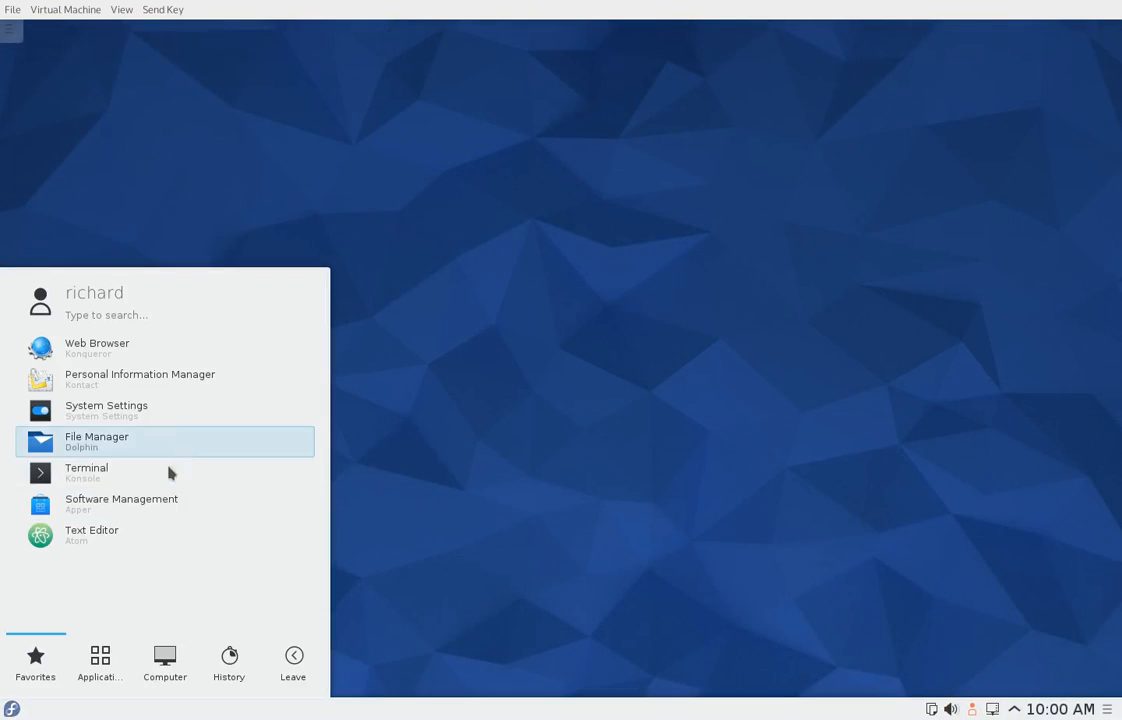
Step: Bring up Dolphin on the empty applications folder and start a terminal
{"action": "left_click", "coordinate": [96, 442]}
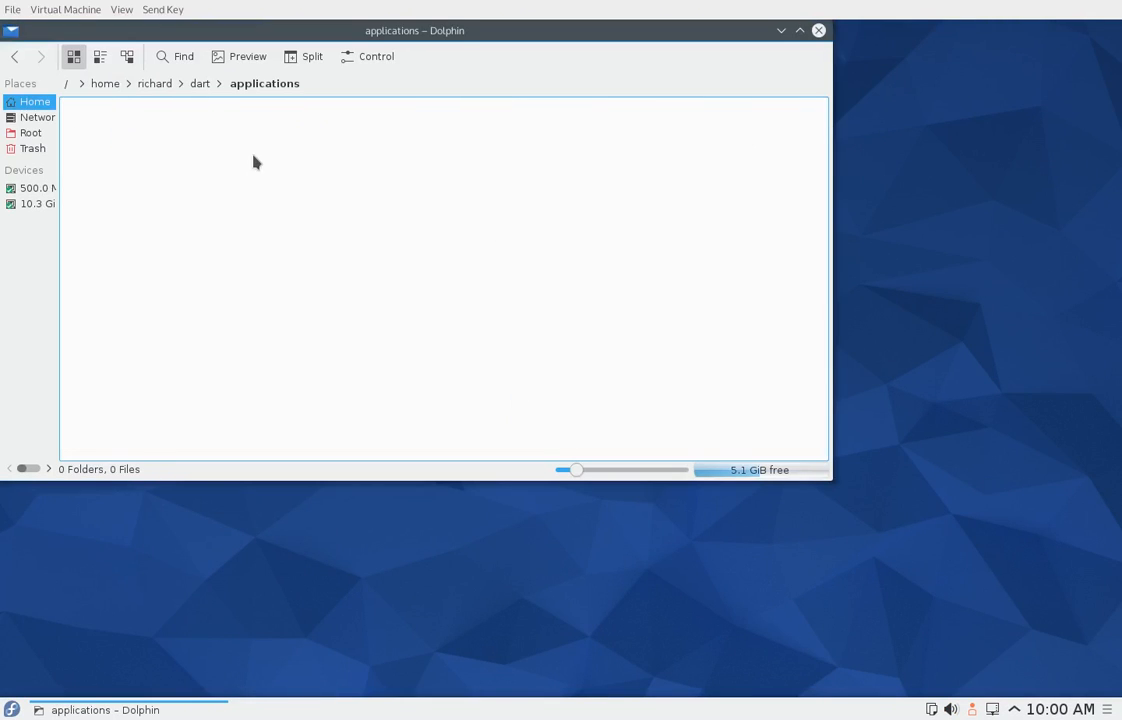
{"action": "right_click", "coordinate": [256, 164]}
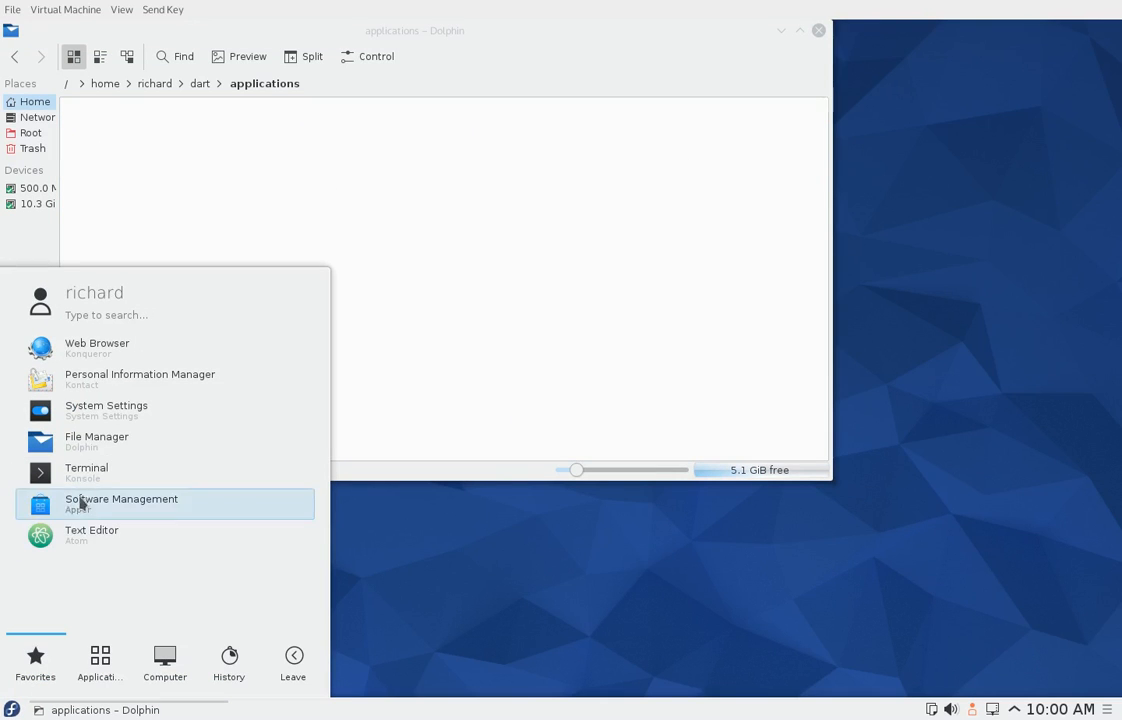
{"action": "left_click", "coordinate": [86, 468]}
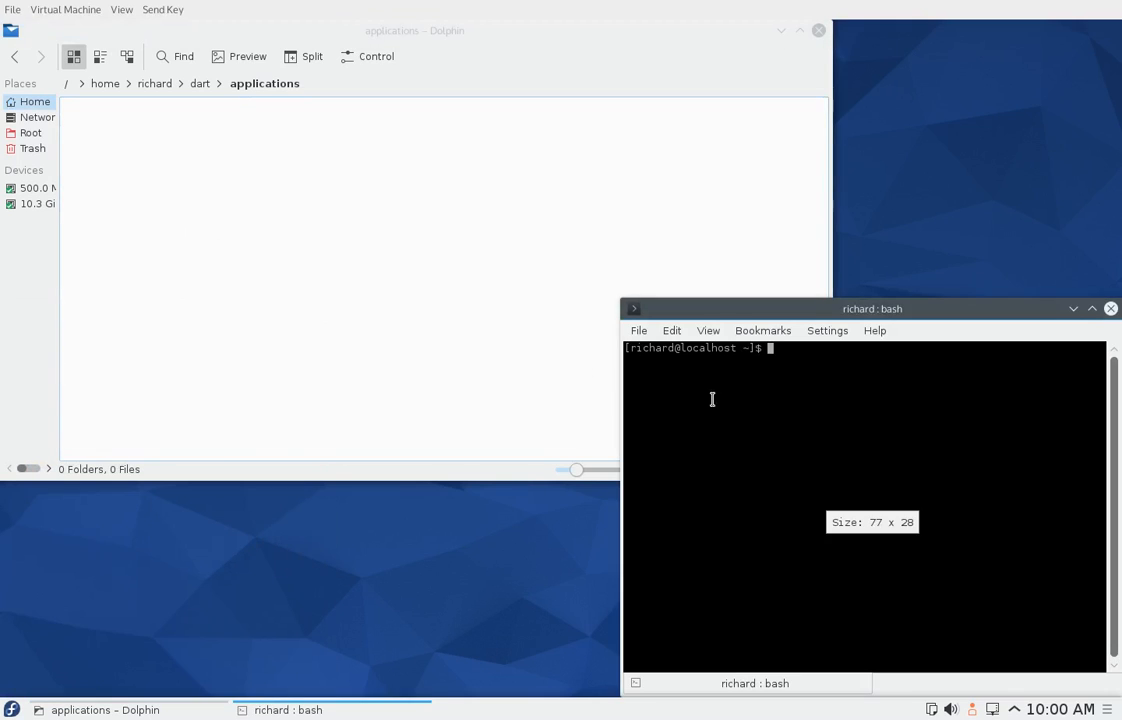
Step: Run 'cd dart/applications' and 'mkdir starter', then begin 'cd starter'
{"action": "type", "text": "cd"}
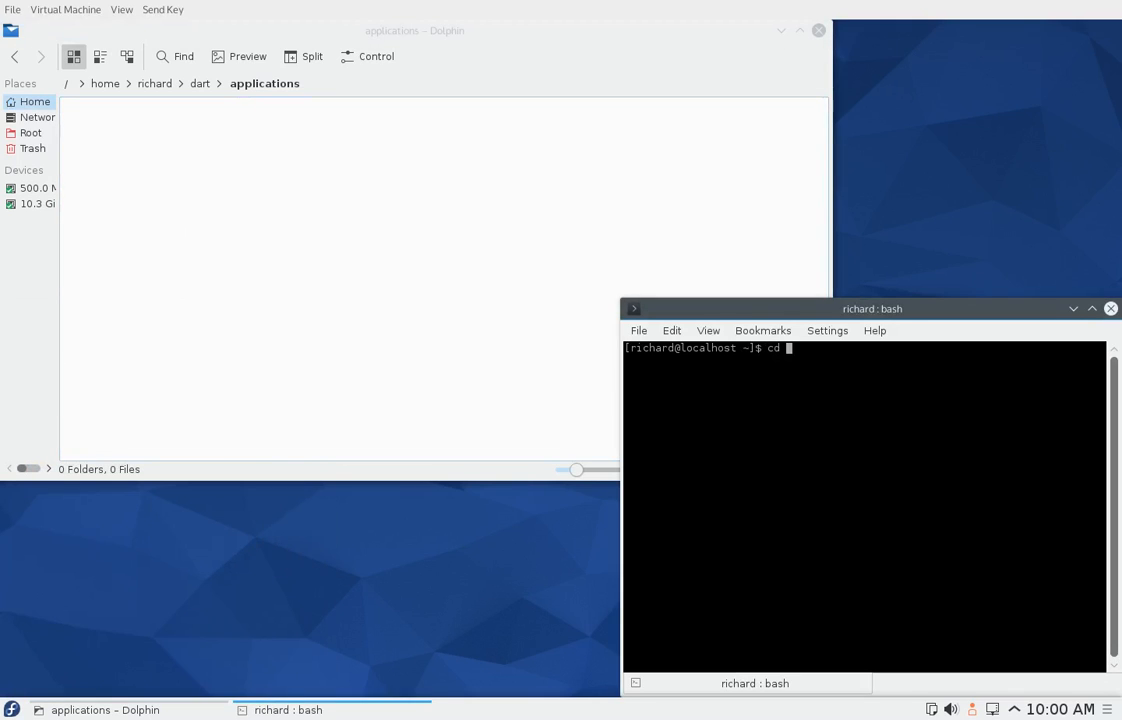
{"action": "type", "text": "dart/applications/"}
{"action": "type", "text": "m"}
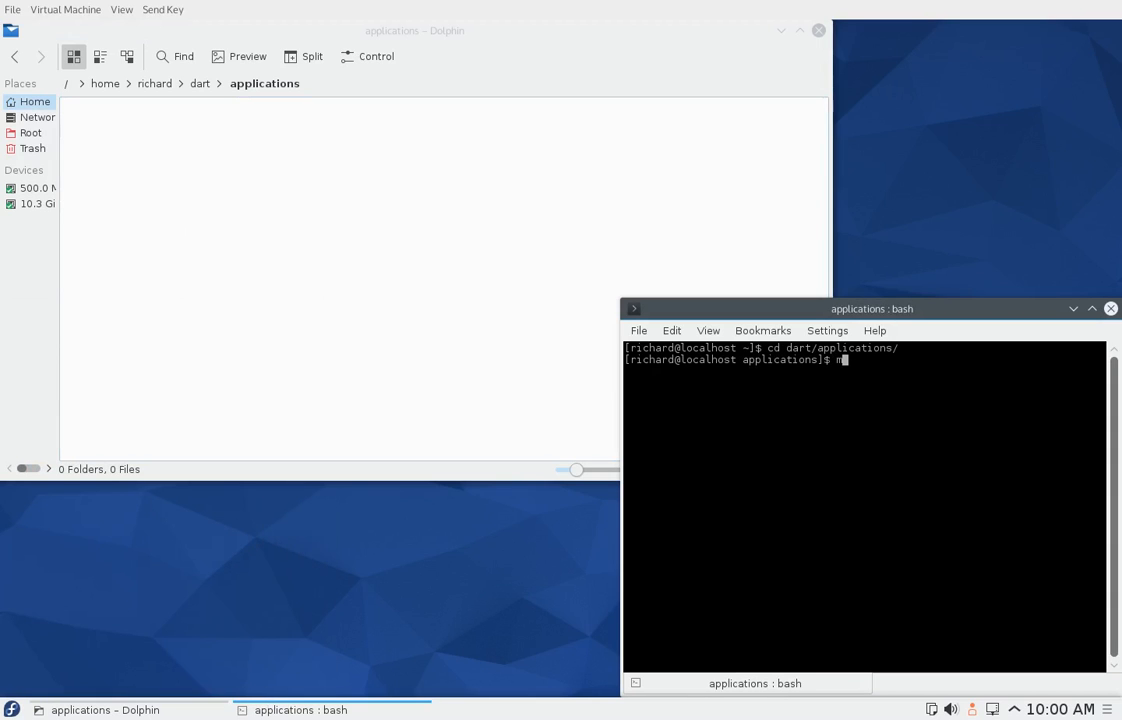
{"action": "type", "text": "kdir"}
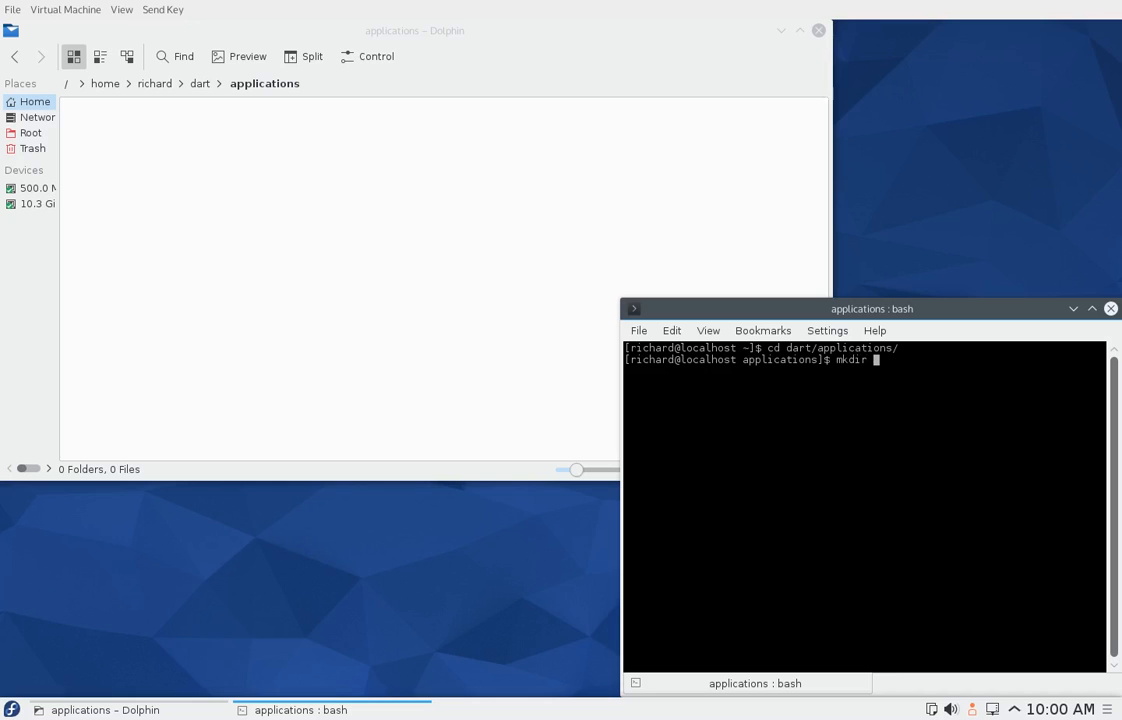
{"action": "type", "text": "starter"}
{"action": "type", "text": "cd"}
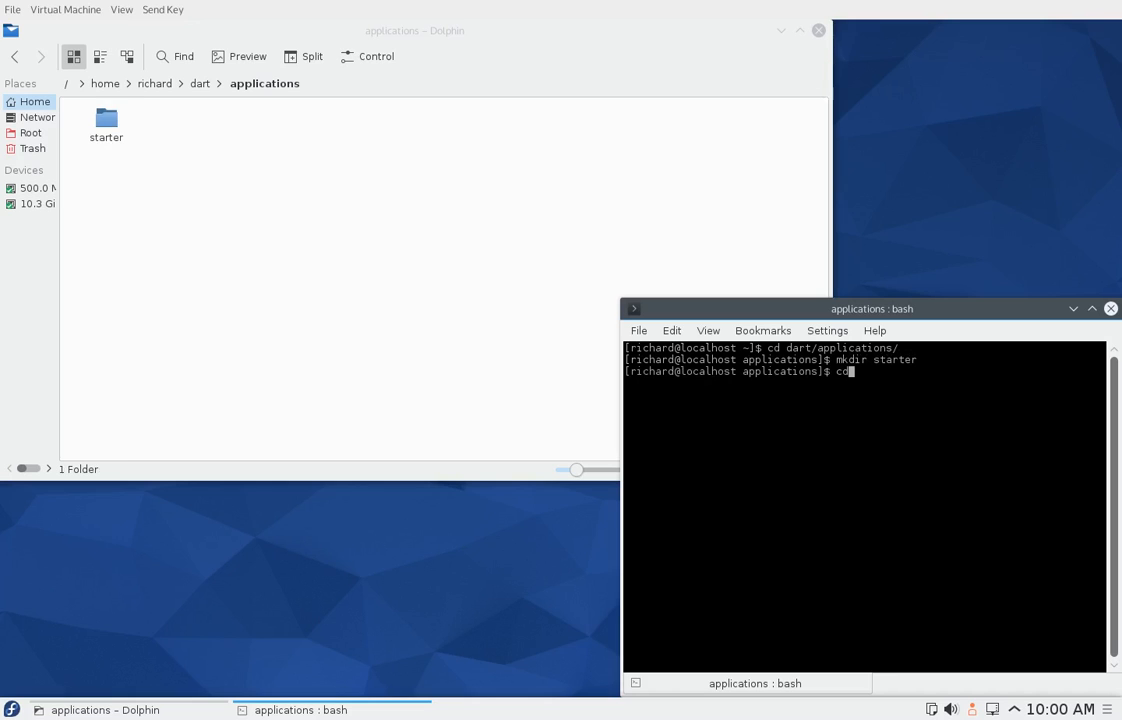
{"action": "type", "text": "starter"}
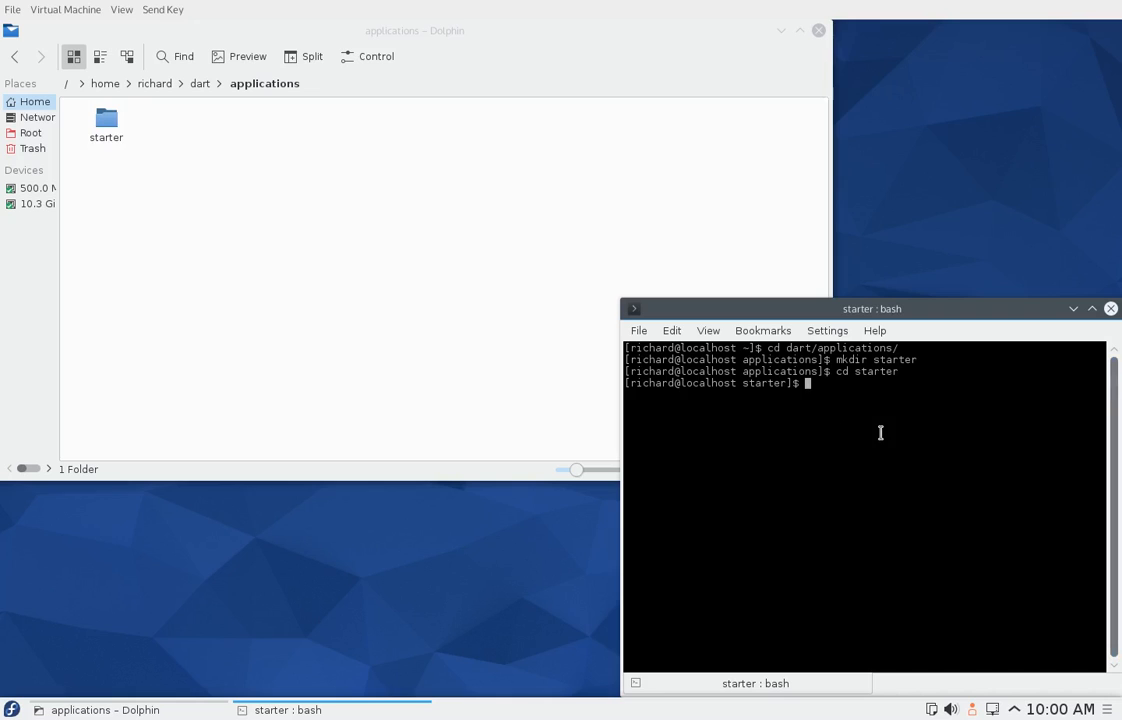
Step: Enter 'stagehand web-simple' at the starter prompt, ready to run
{"action": "type", "text": "stagehand"}
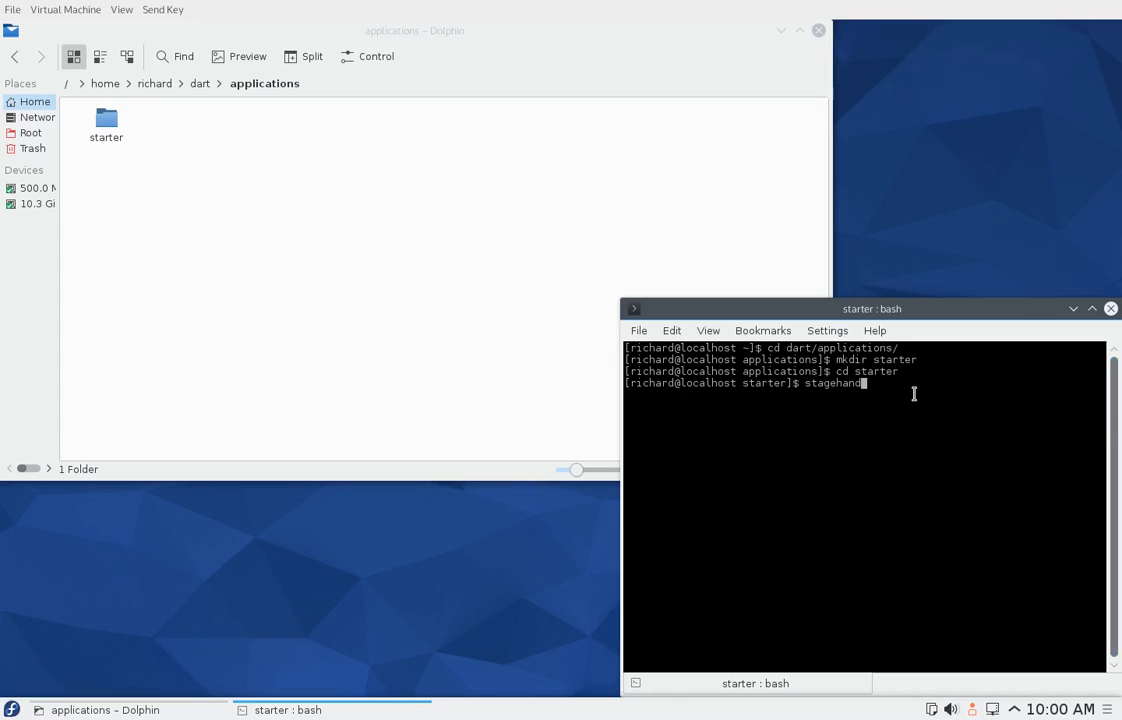
{"action": "mouse_move", "coordinate": [976, 414]}
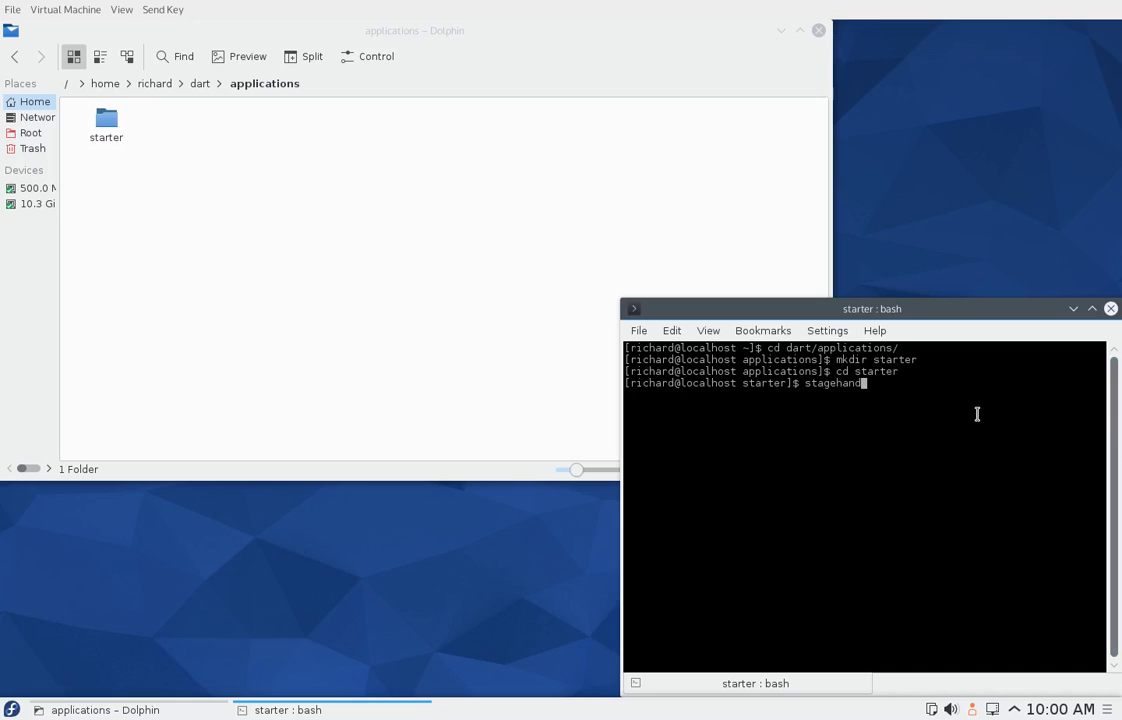
{"action": "mouse_move", "coordinate": [960, 444]}
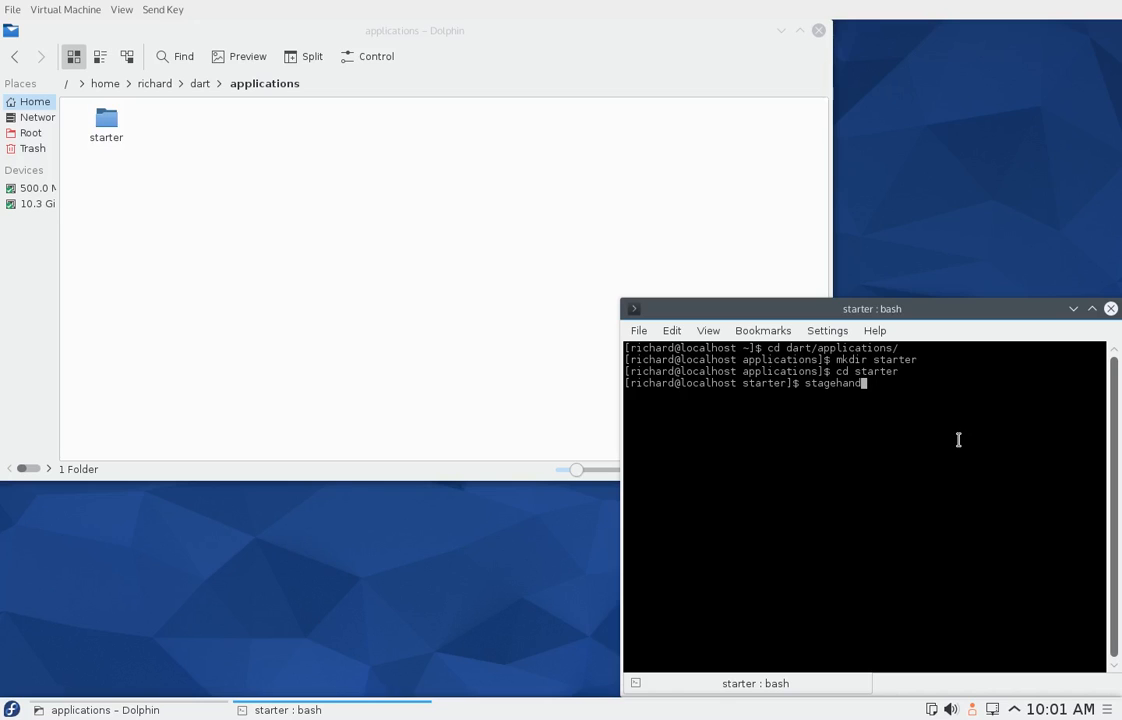
{"action": "mouse_move", "coordinate": [964, 432]}
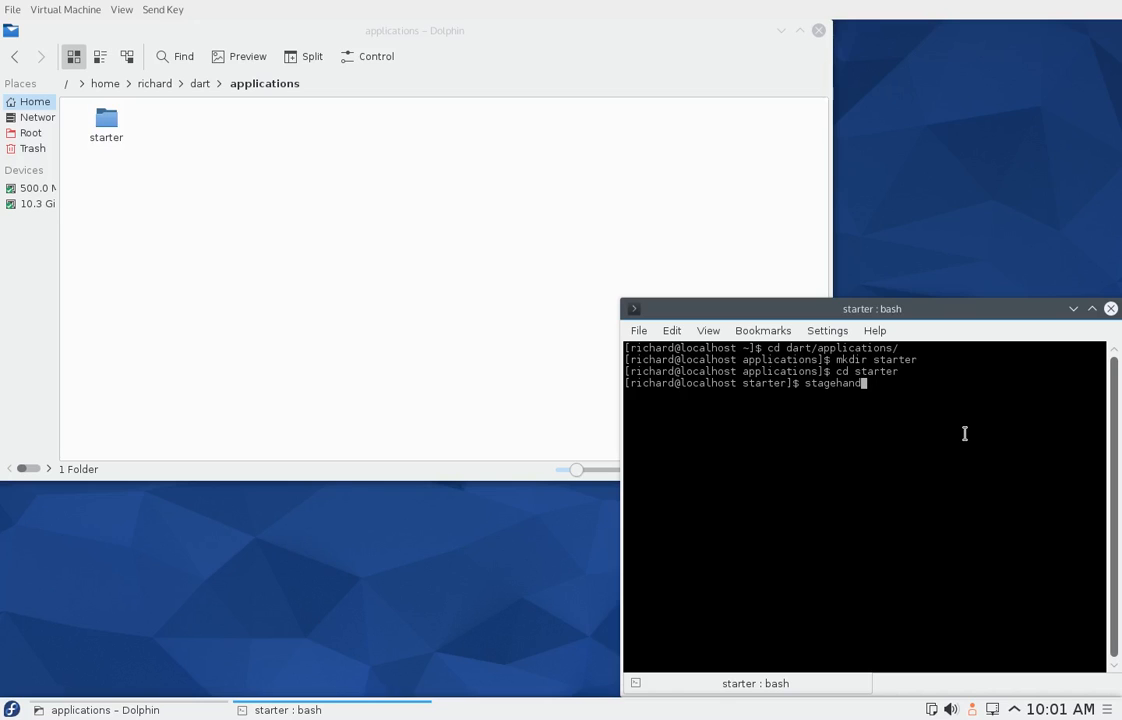
{"action": "type", "text": "web-si"}
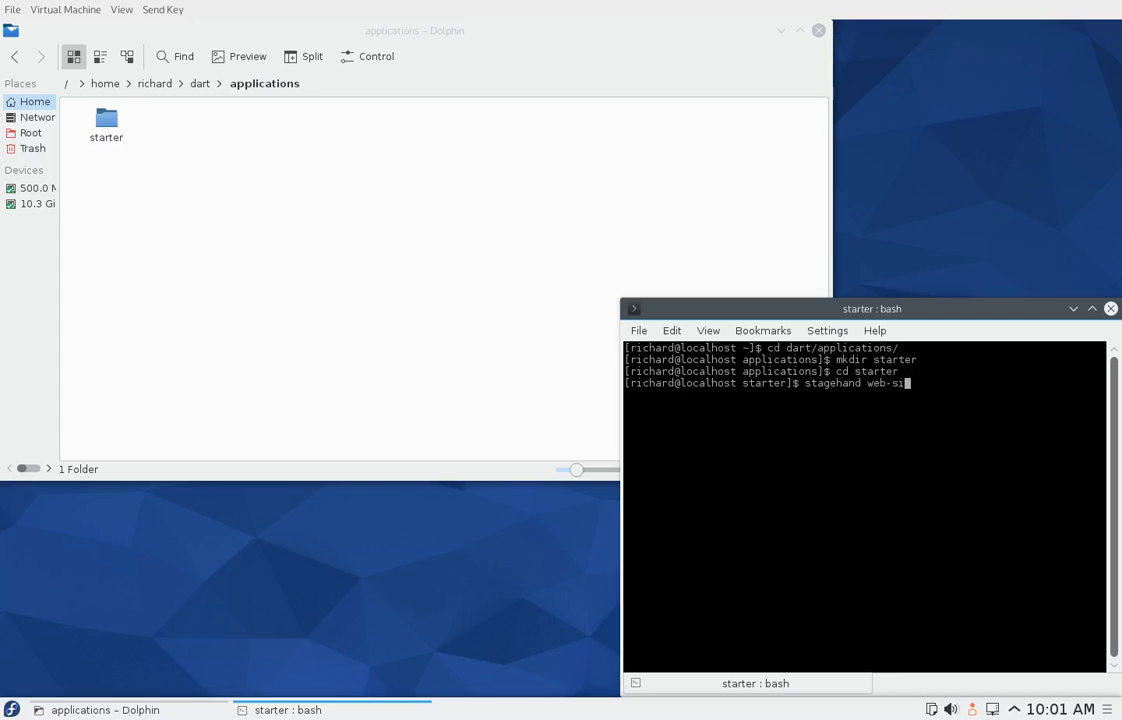
{"action": "type", "text": "mple"}
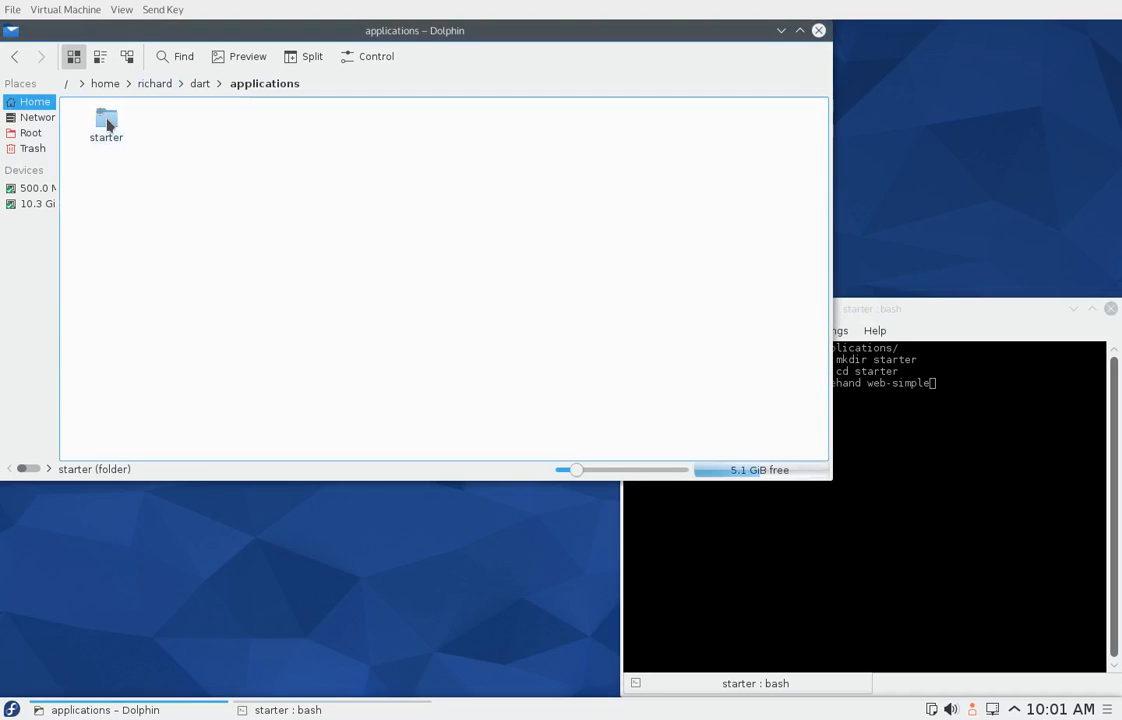
Step: Run stagehand web-simple and view the generated pubspec.yaml in starter
{"action": "double_click", "coordinate": [106, 120]}
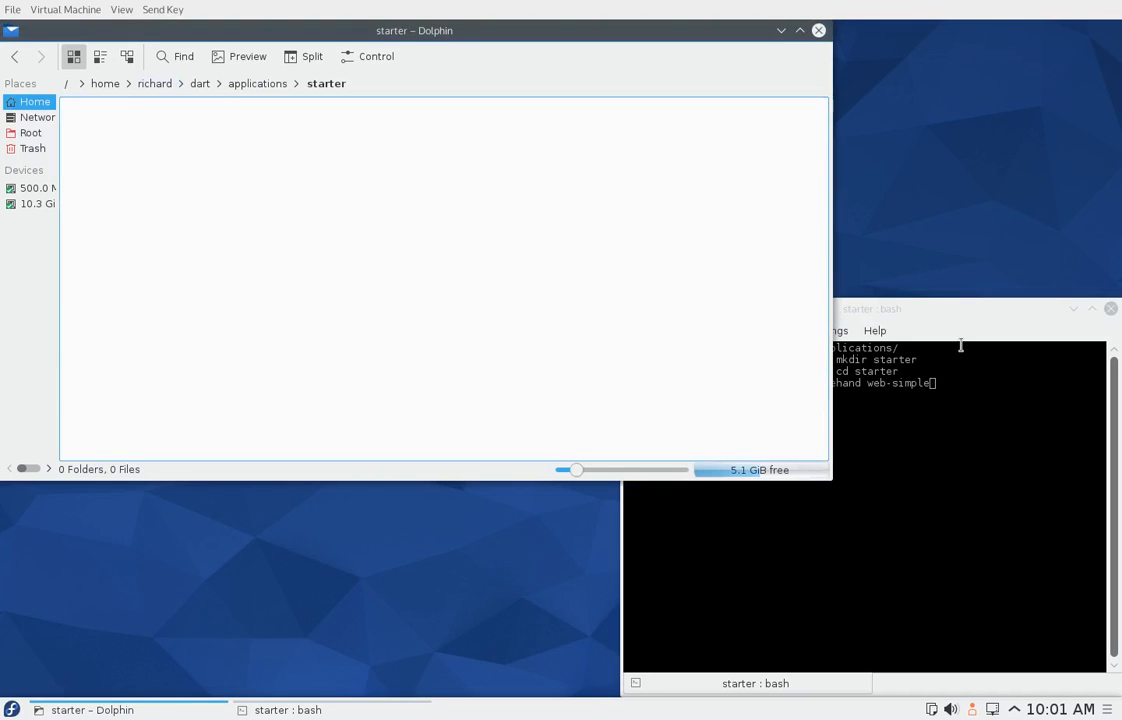
{"action": "key", "text": "Return"}
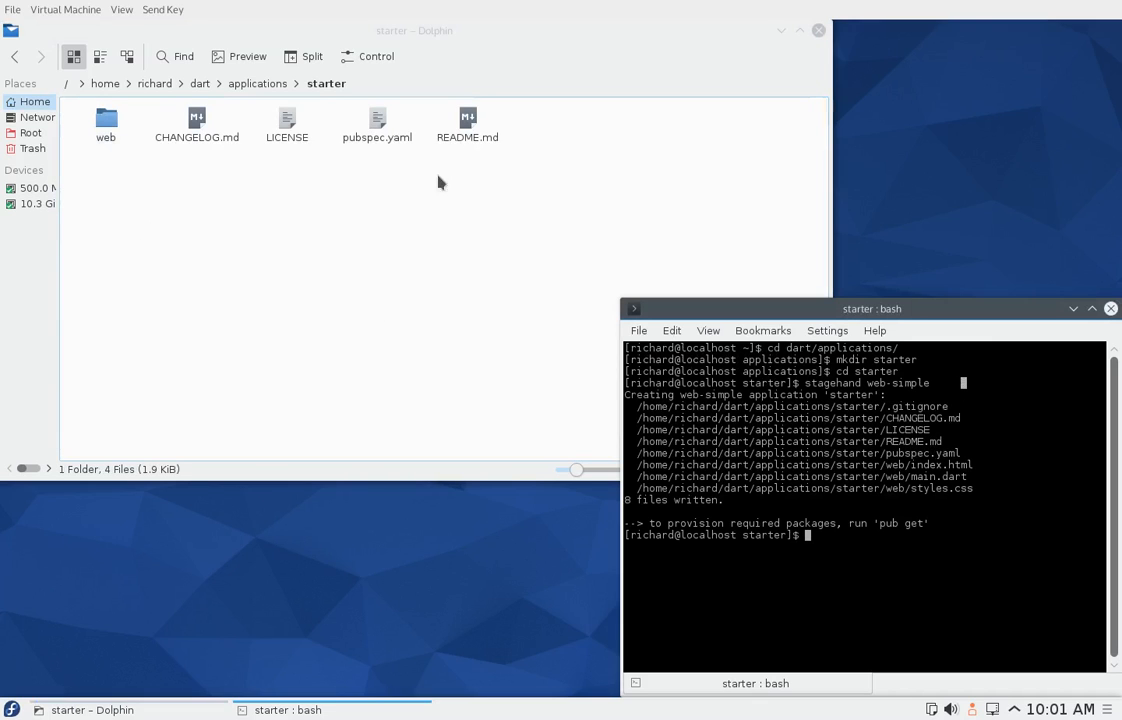
{"action": "double_click", "coordinate": [376, 118]}
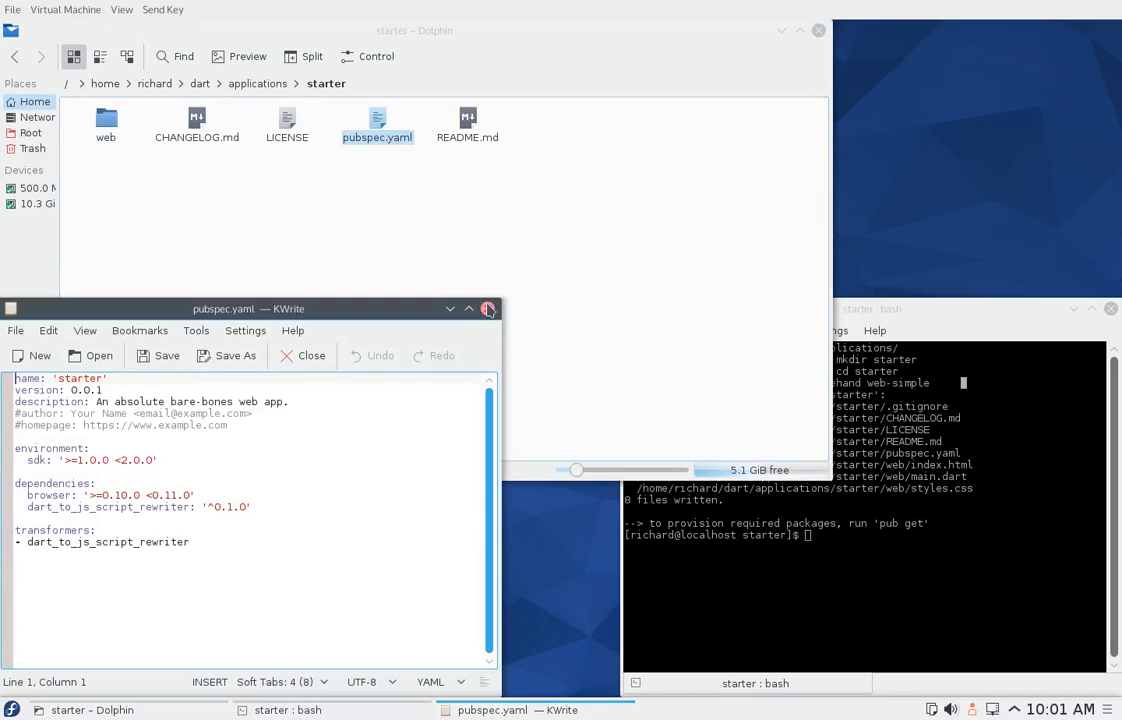
Step: Go into the web folder and open index.html with Atom
{"action": "double_click", "coordinate": [104, 120]}
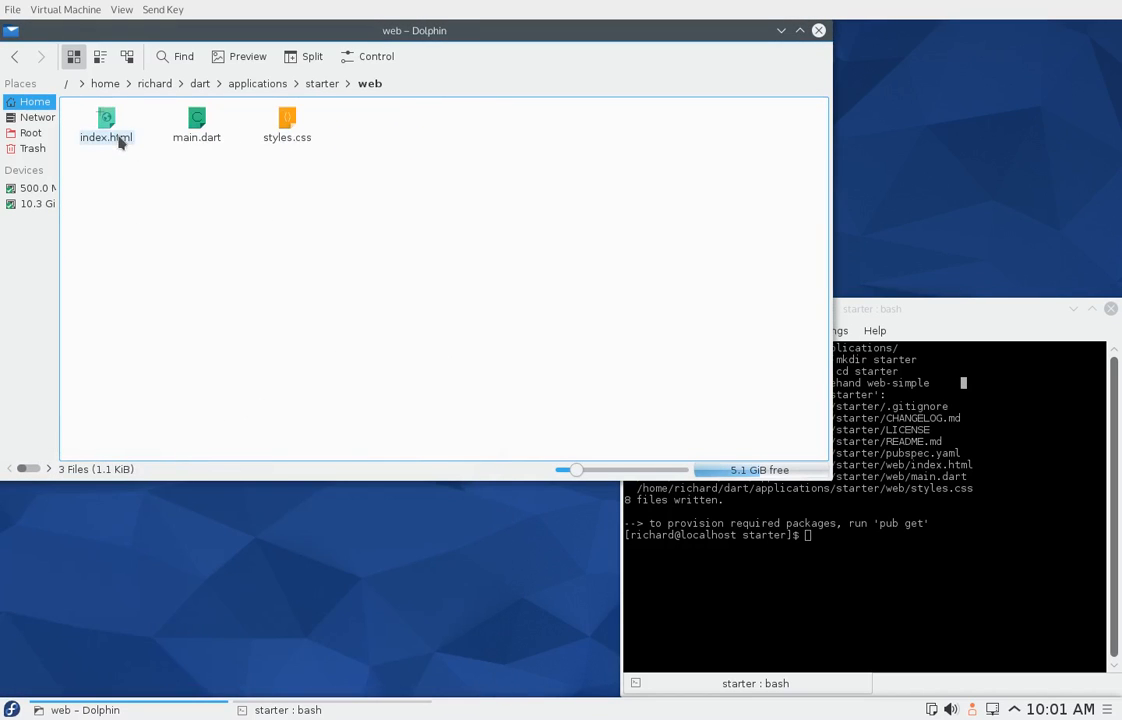
{"action": "right_click", "coordinate": [106, 124]}
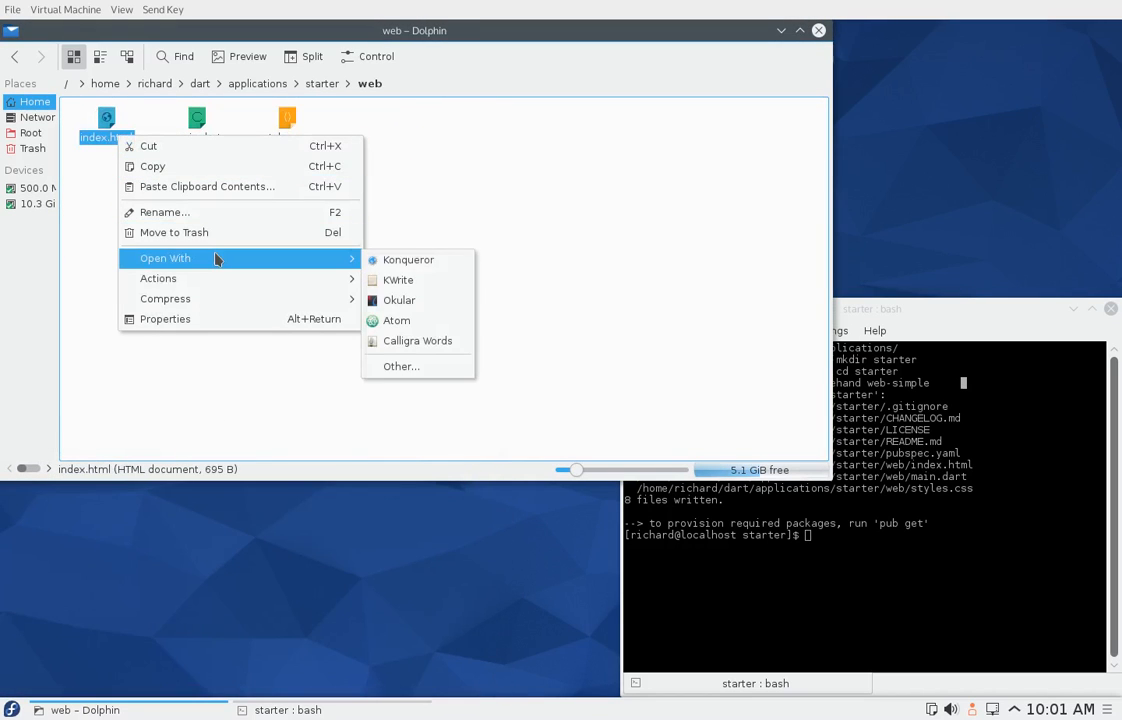
{"action": "left_click", "coordinate": [396, 320]}
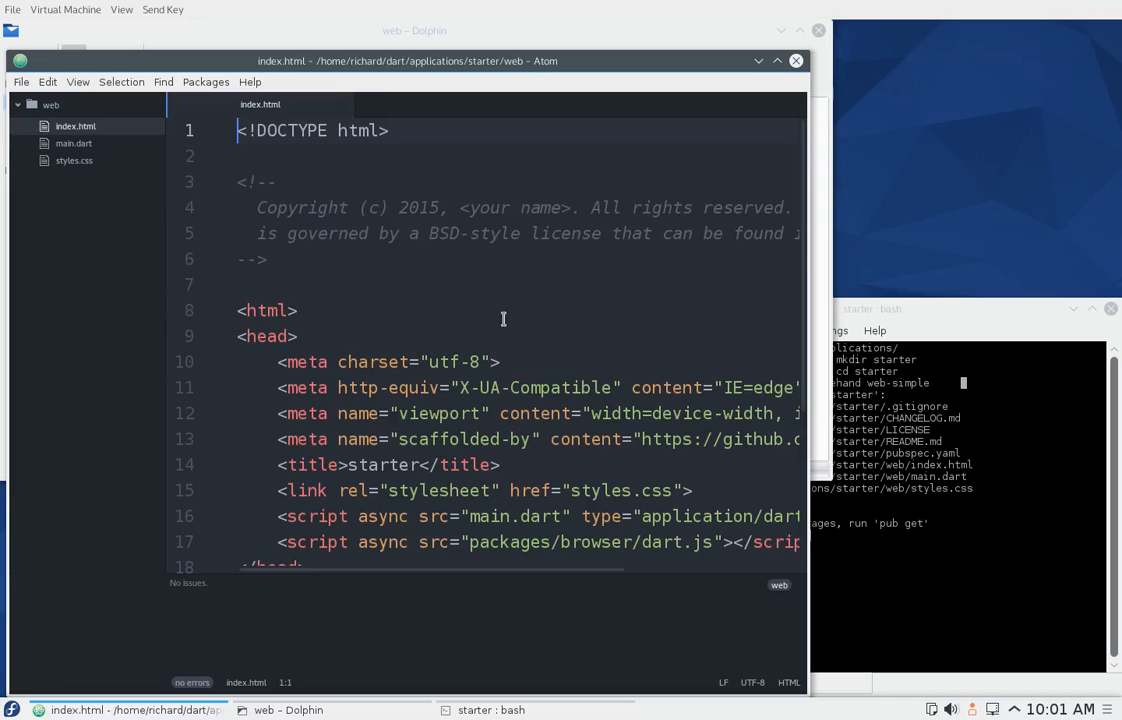
{"action": "scroll", "scroll_direction": "down", "scroll_amount": 3}
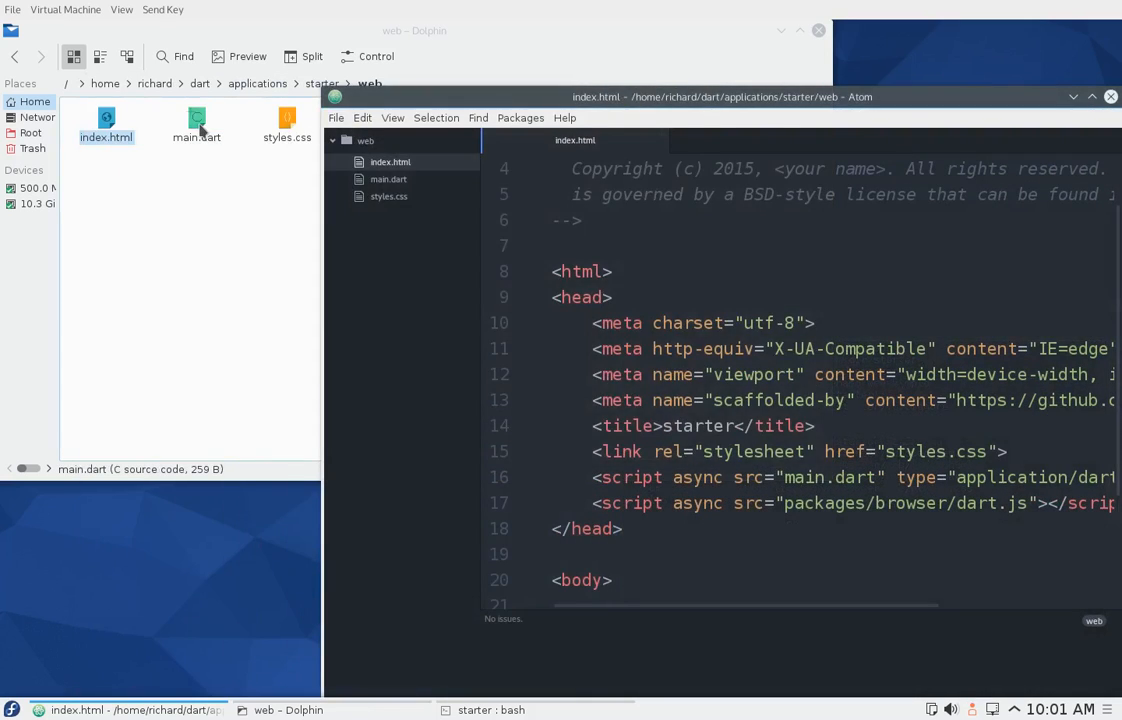
{"action": "double_click", "coordinate": [196, 120]}
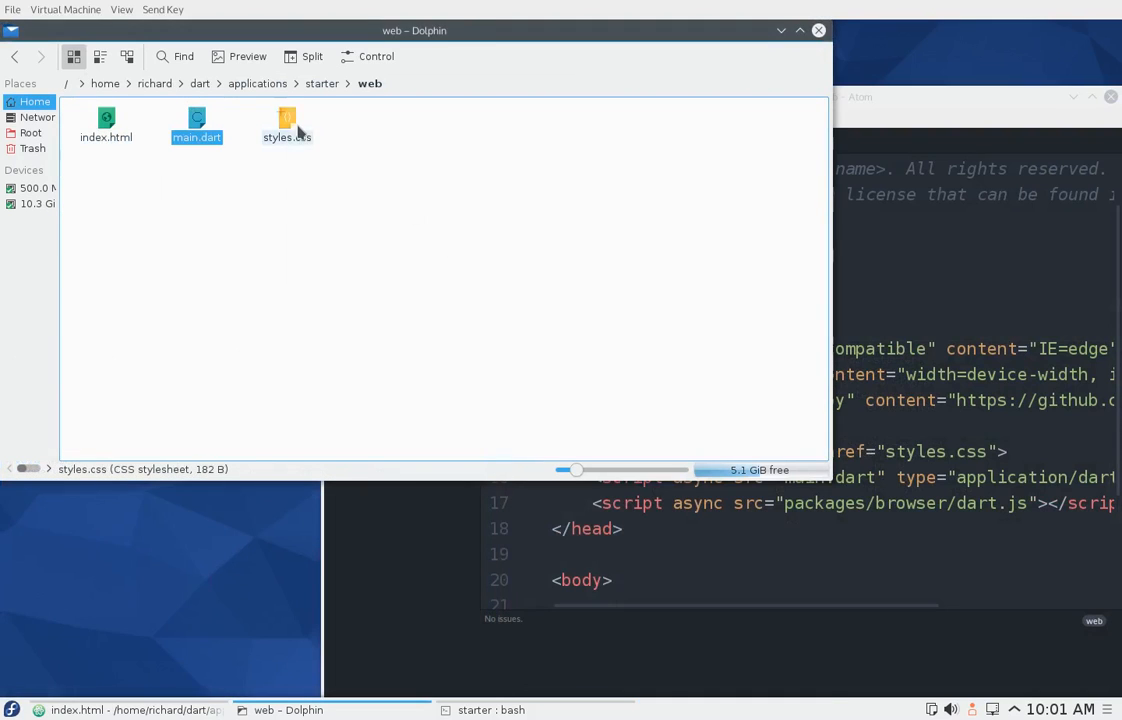
{"action": "double_click", "coordinate": [288, 118]}
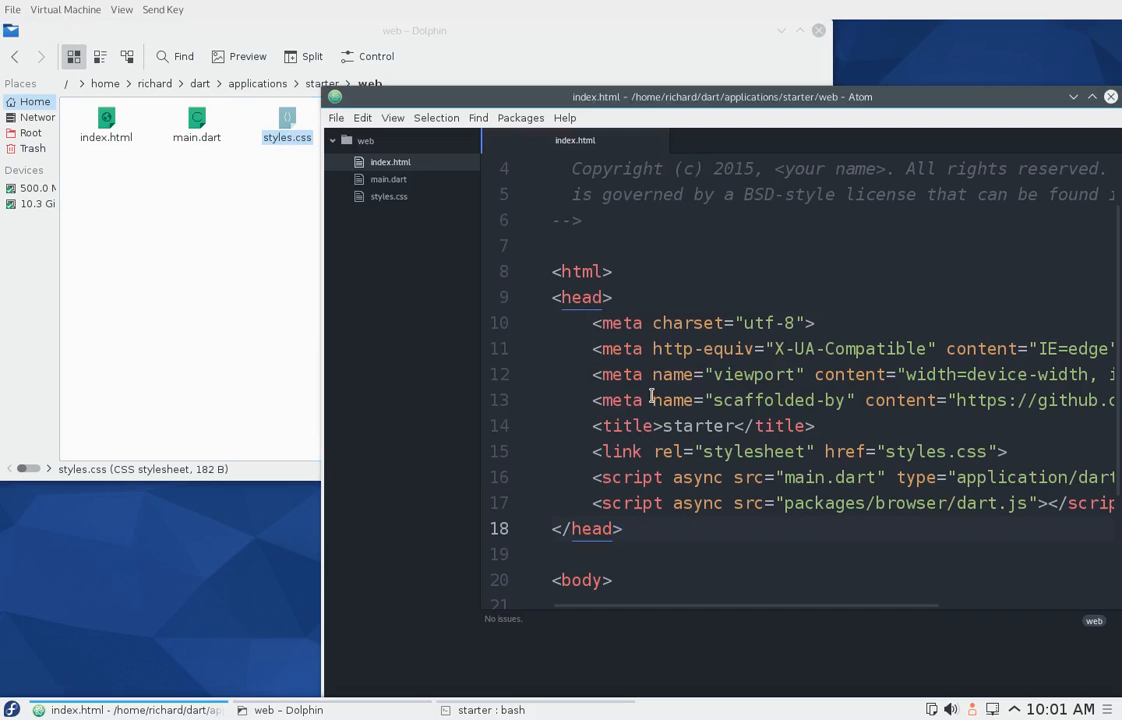
{"action": "scroll", "scroll_direction": "down", "scroll_amount": 3}
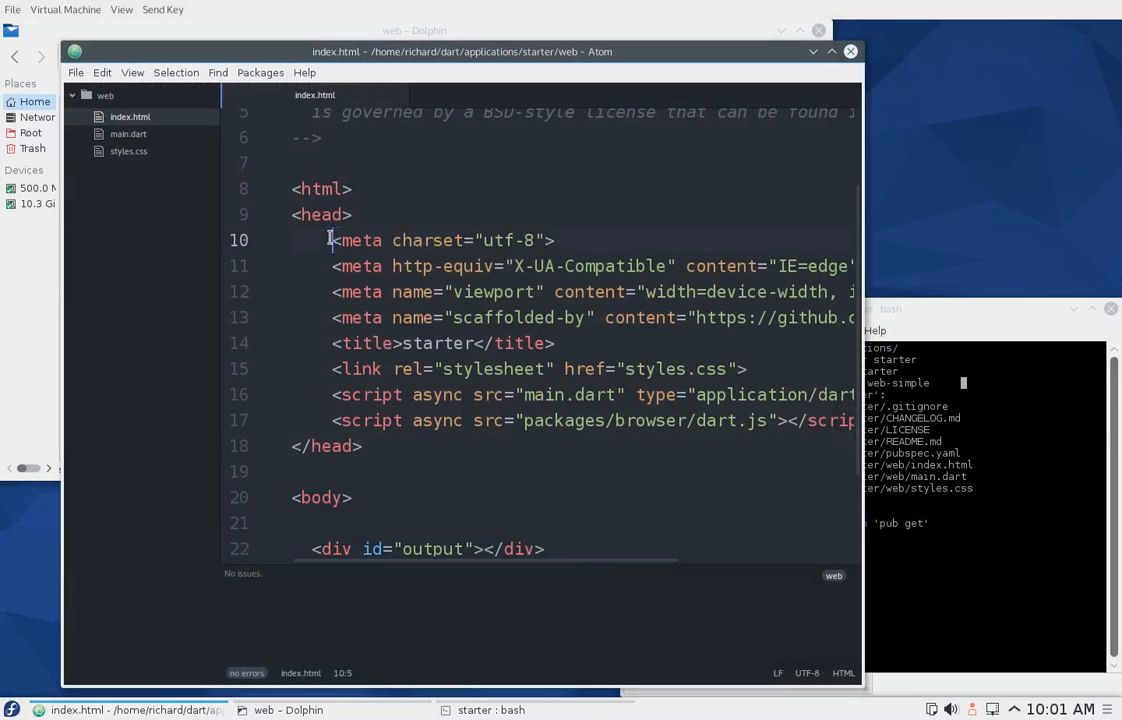
Step: Select the meta tag lines in index.html's head
{"action": "left_click_drag", "start_coordinate": [334, 240], "coordinate": [660, 316]}
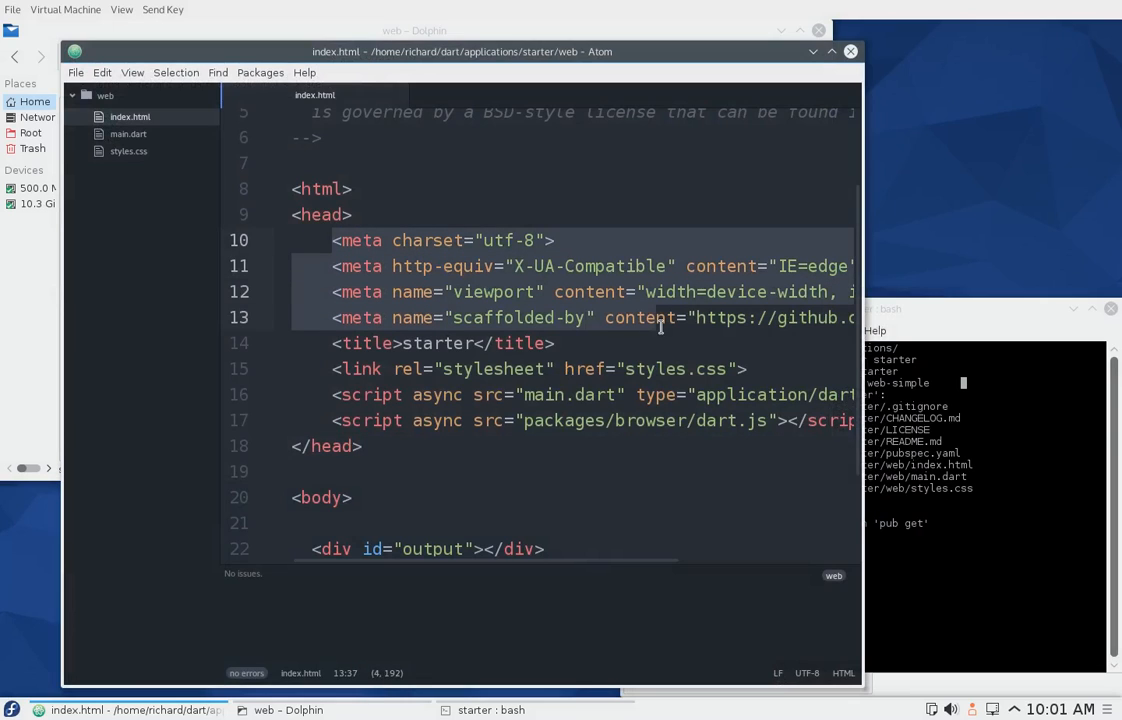
{"action": "mouse_move", "coordinate": [566, 368]}
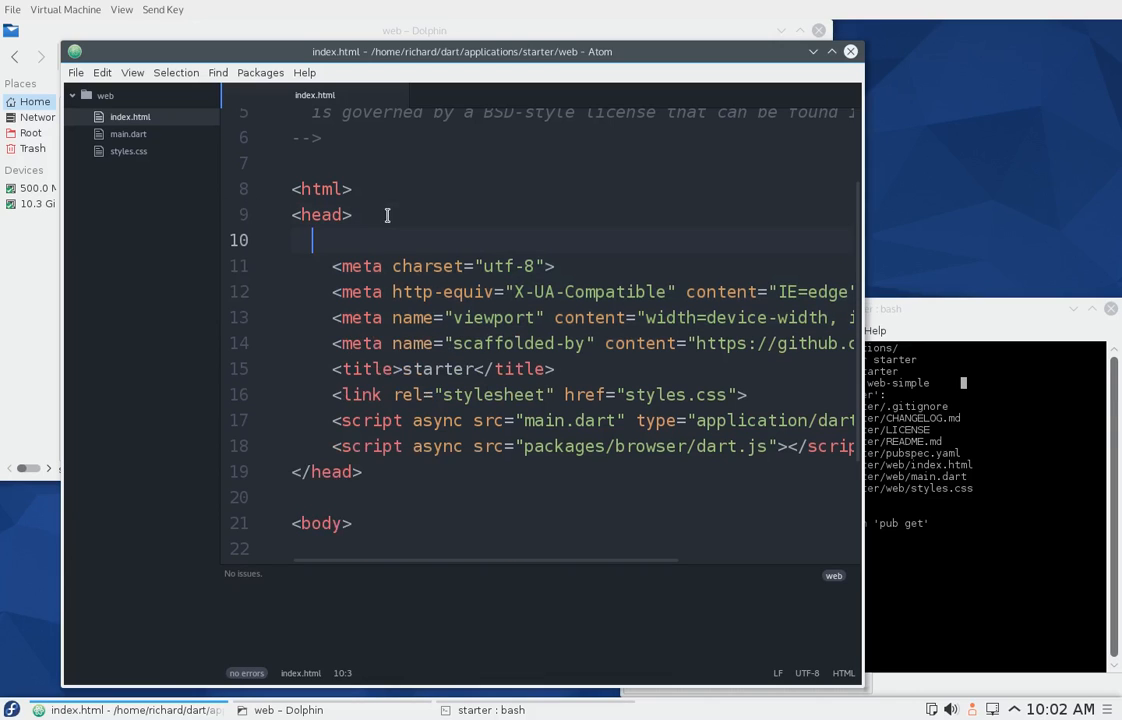
Step: Add a '//' marker on the new line 10 above the meta charset tag
{"action": "type", "text": "//"}
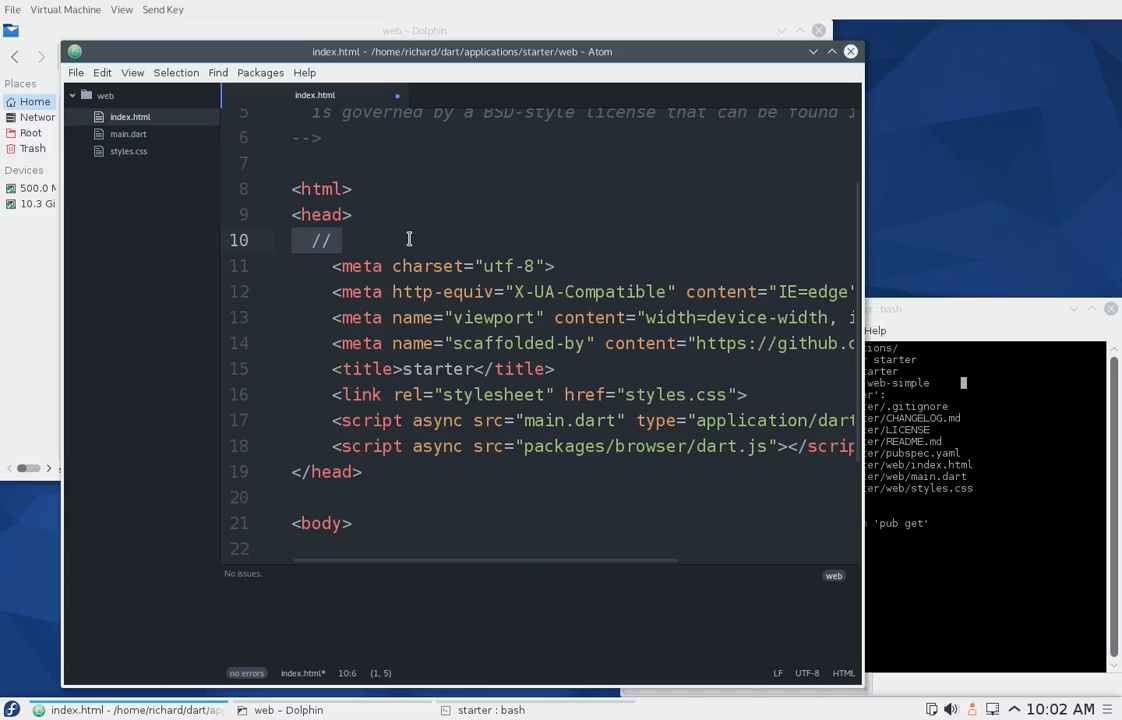
{"action": "mouse_move", "coordinate": [428, 276]}
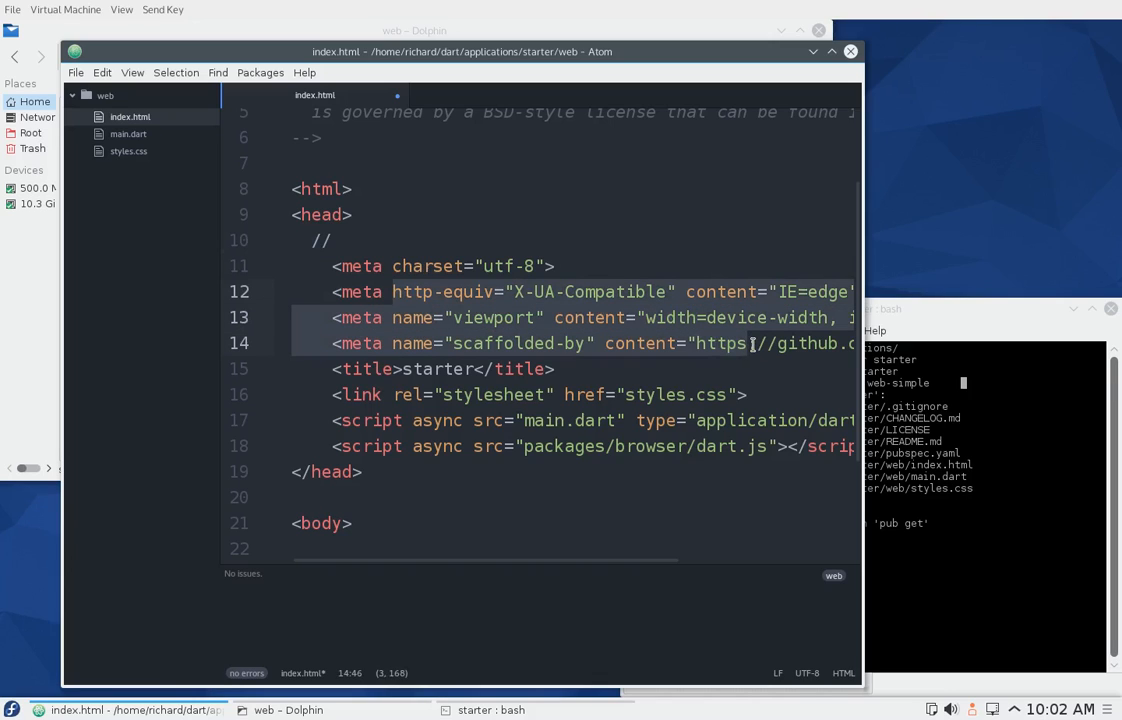
{"action": "mouse_move", "coordinate": [676, 352]}
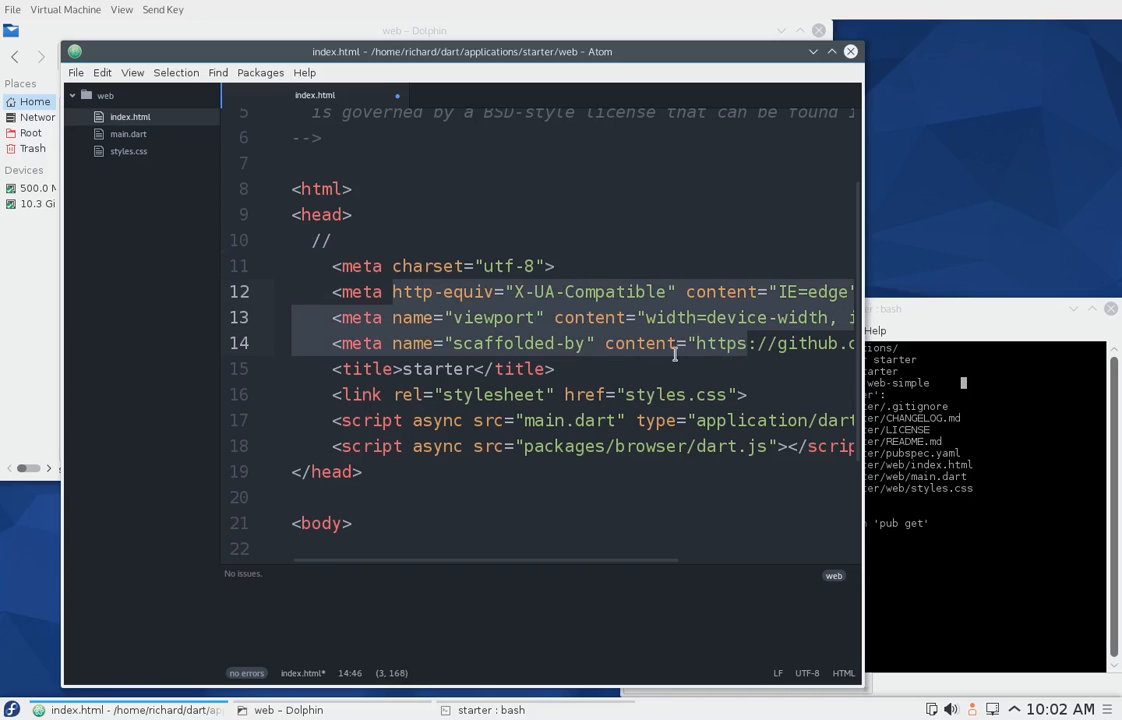
{"action": "mouse_move", "coordinate": [690, 344]}
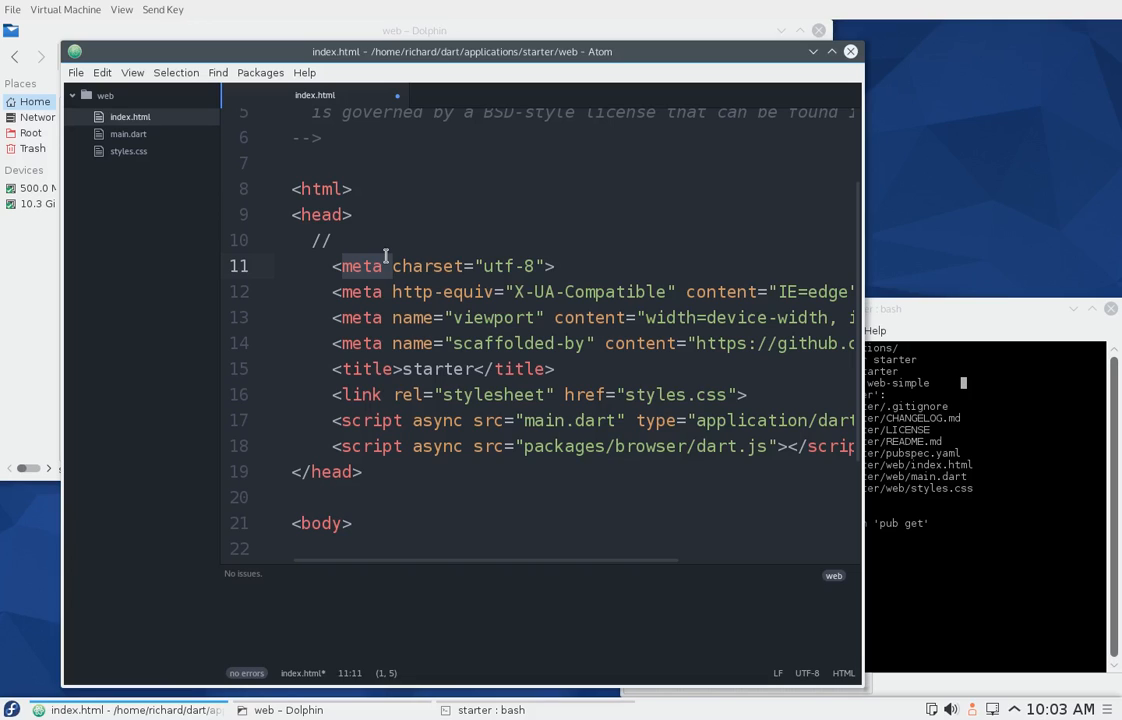
{"action": "mouse_move", "coordinate": [378, 264]}
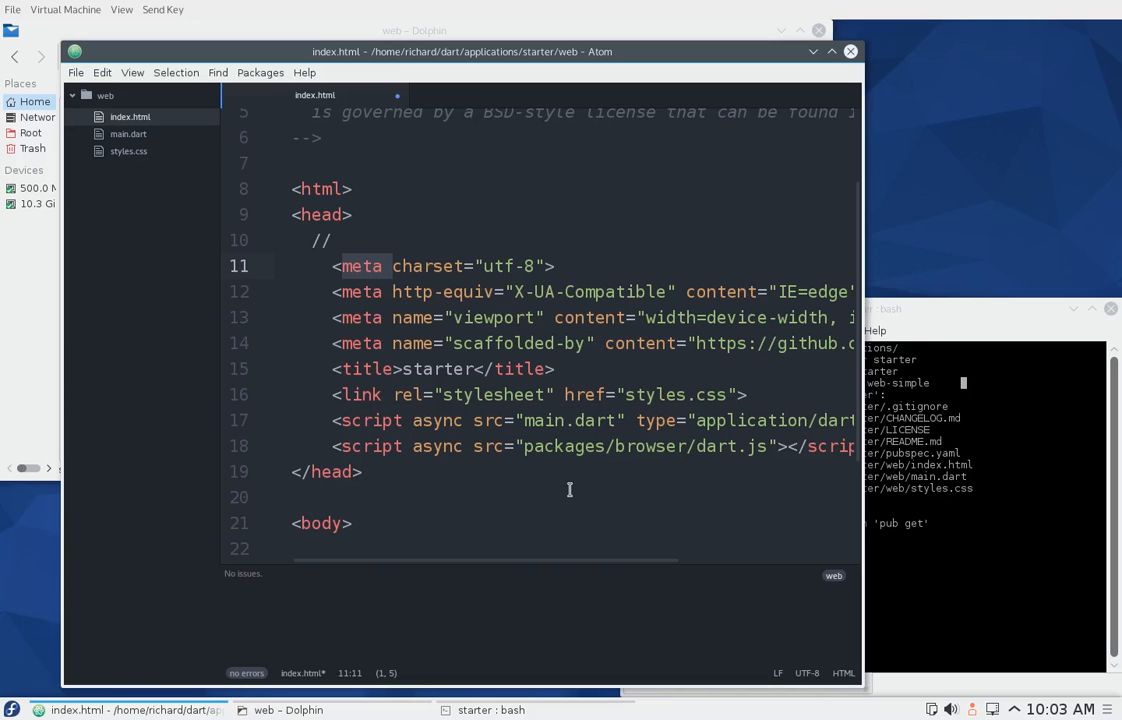
{"action": "mouse_move", "coordinate": [628, 456]}
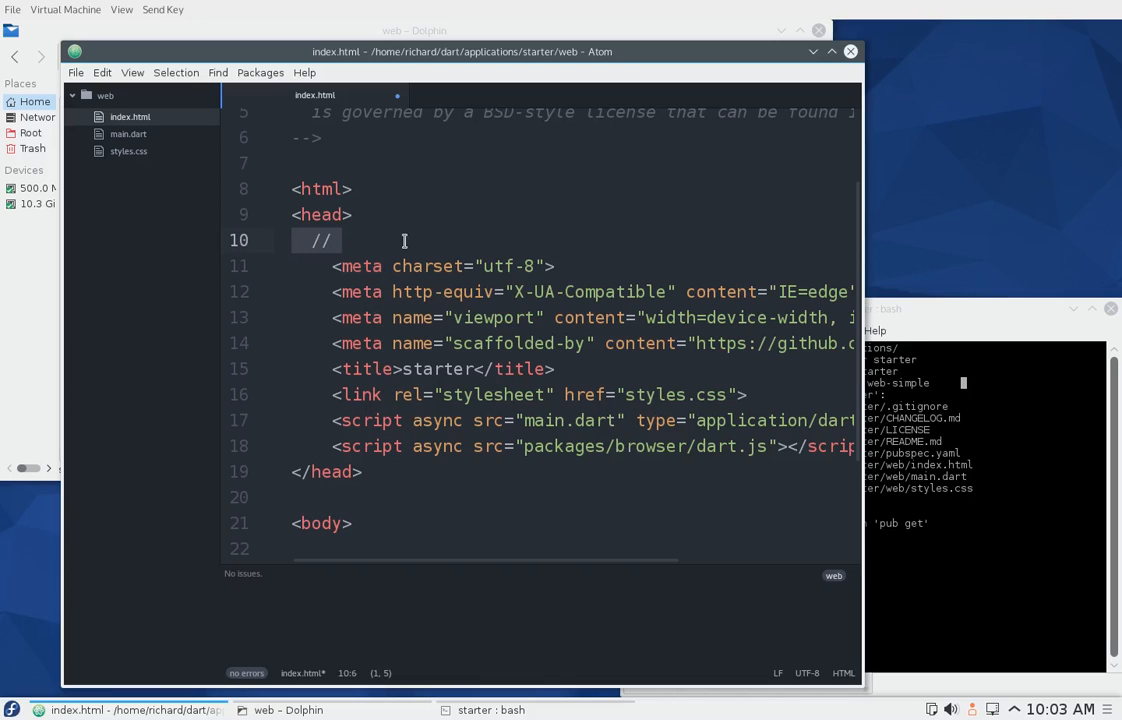
Step: Delete the '//' marker so line 10 of index.html's head is blank again
{"action": "key", "text": "BackSpace"}
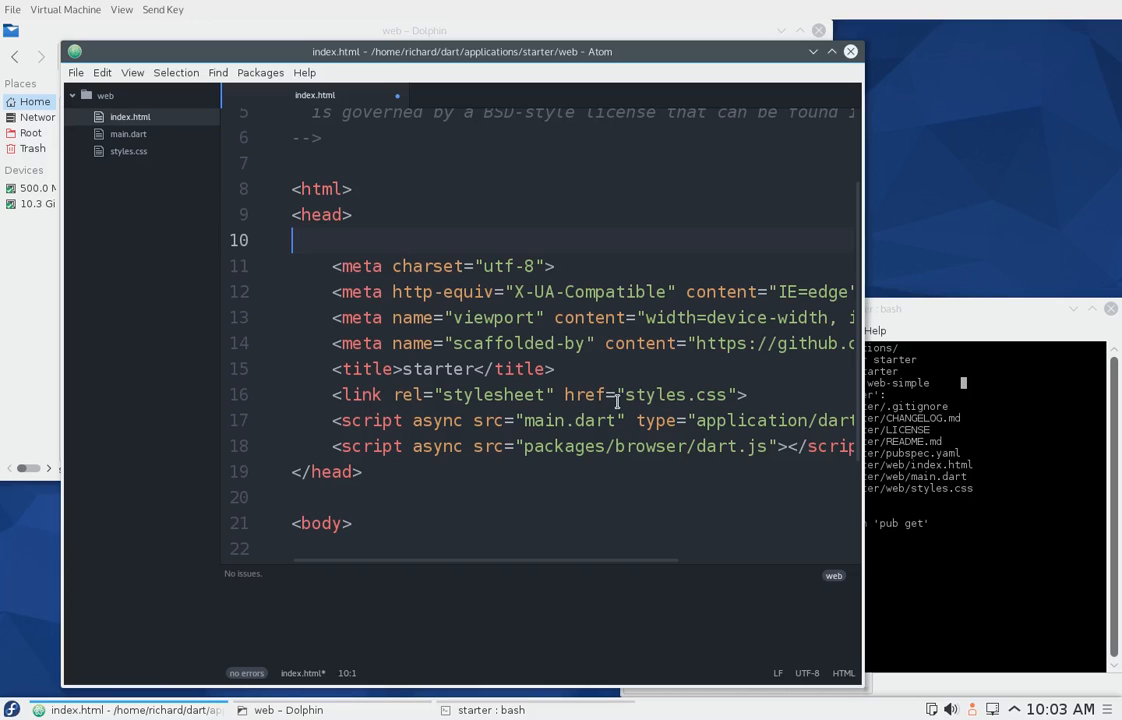
{"action": "mouse_move", "coordinate": [704, 380]}
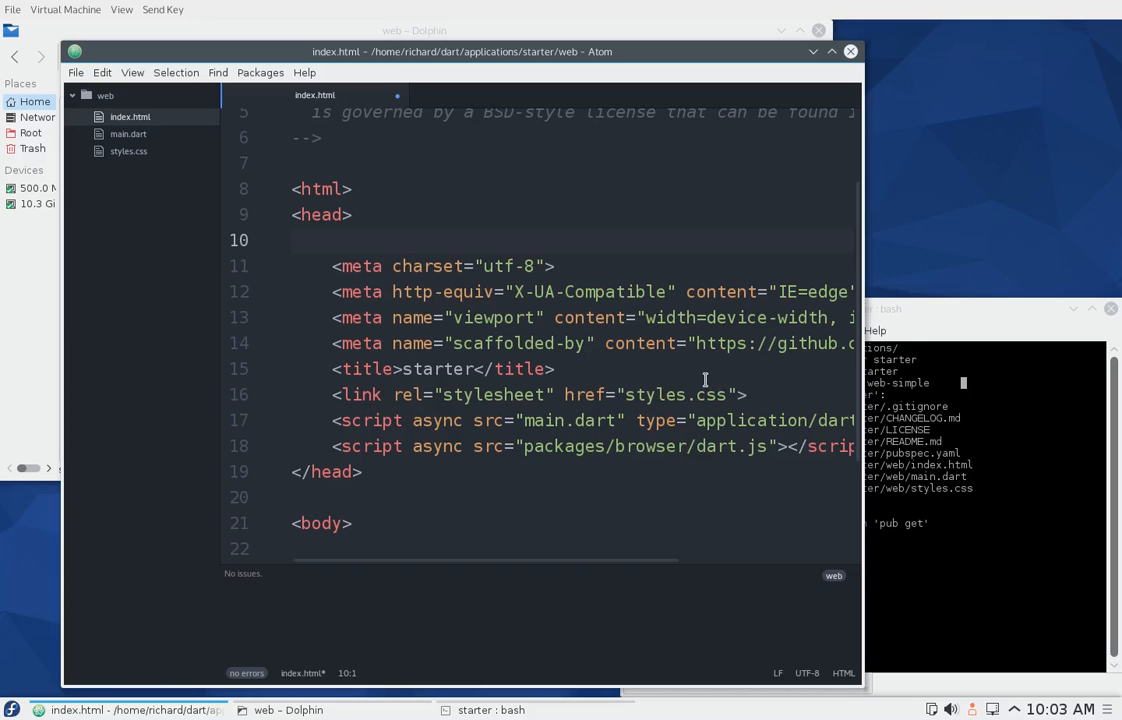
{"action": "left_click", "coordinate": [294, 240]}
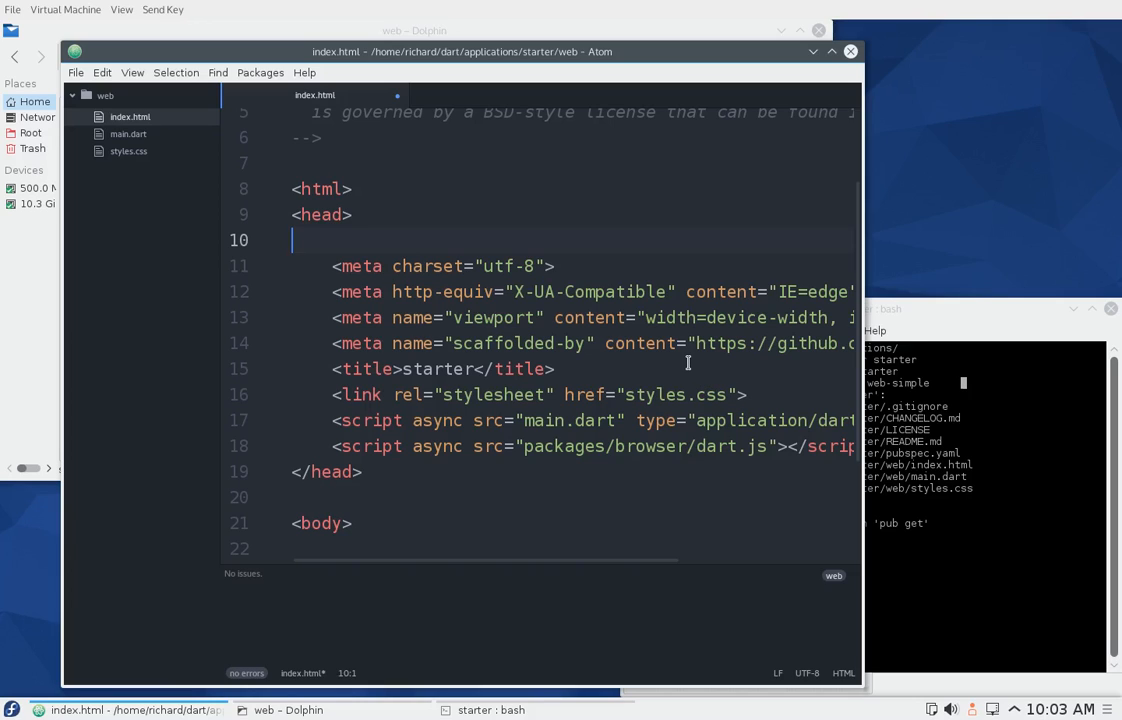